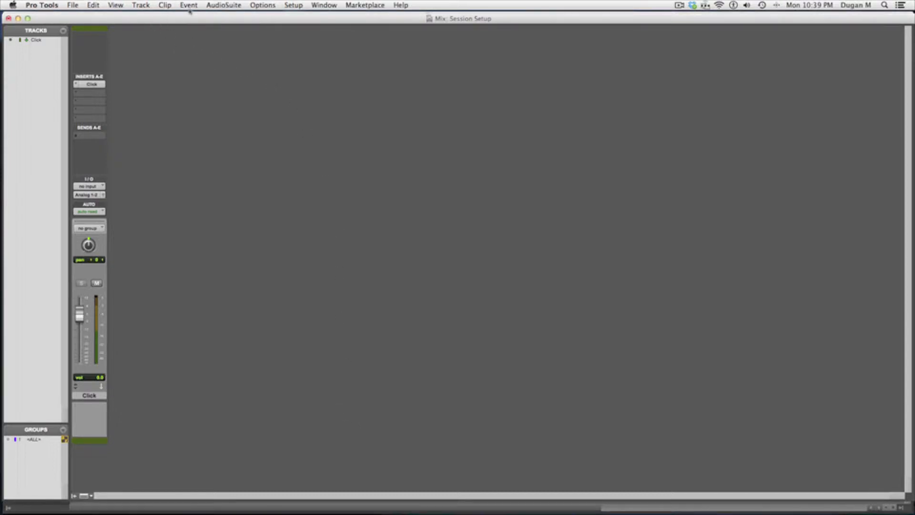
# Enable Input Quantize with a 1/16-note grid and close the settings window.
pyautogui.click(189, 5)
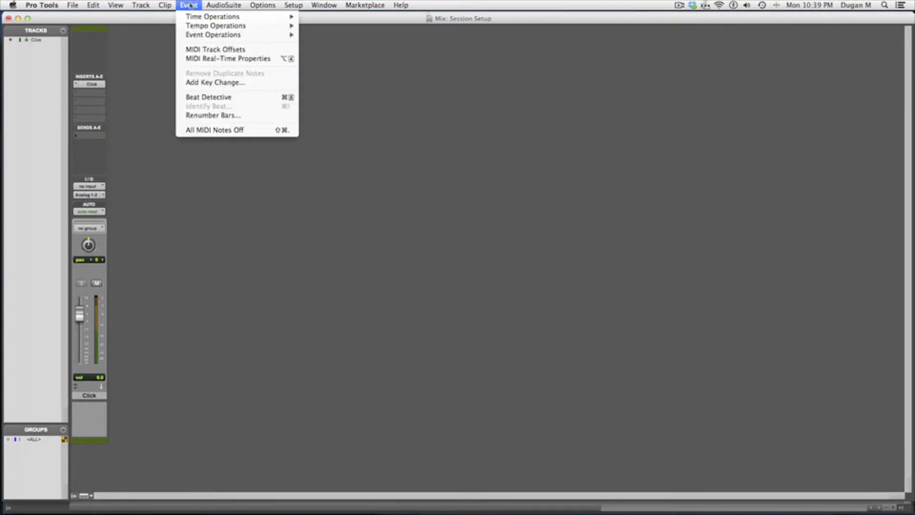
pyautogui.moveTo(213, 34)
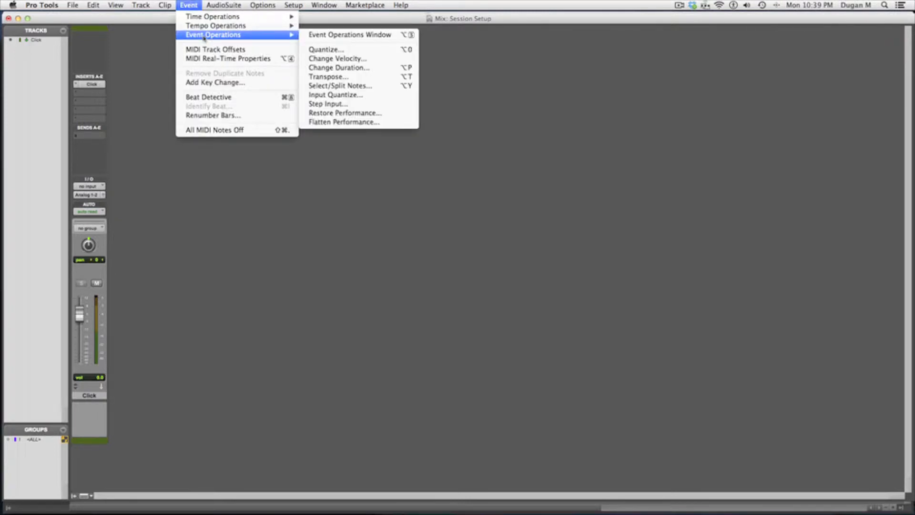
pyautogui.click(336, 94)
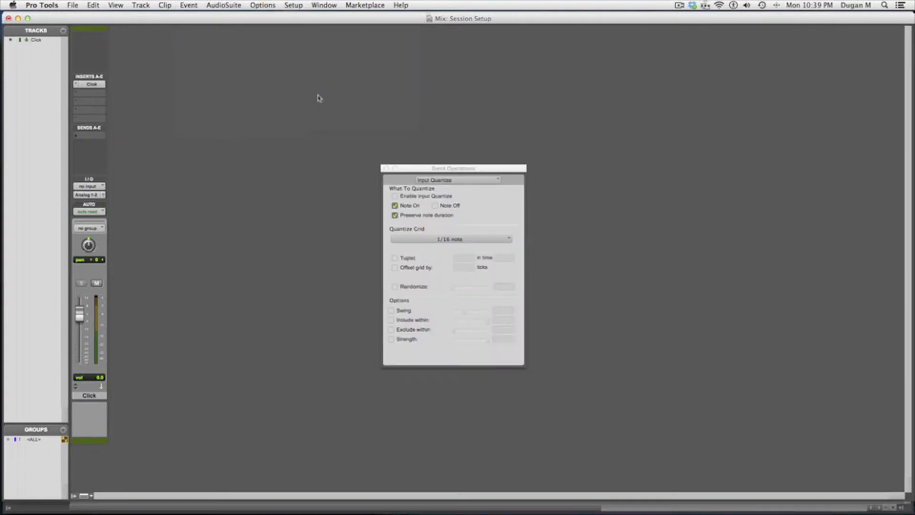
pyautogui.moveTo(323, 181)
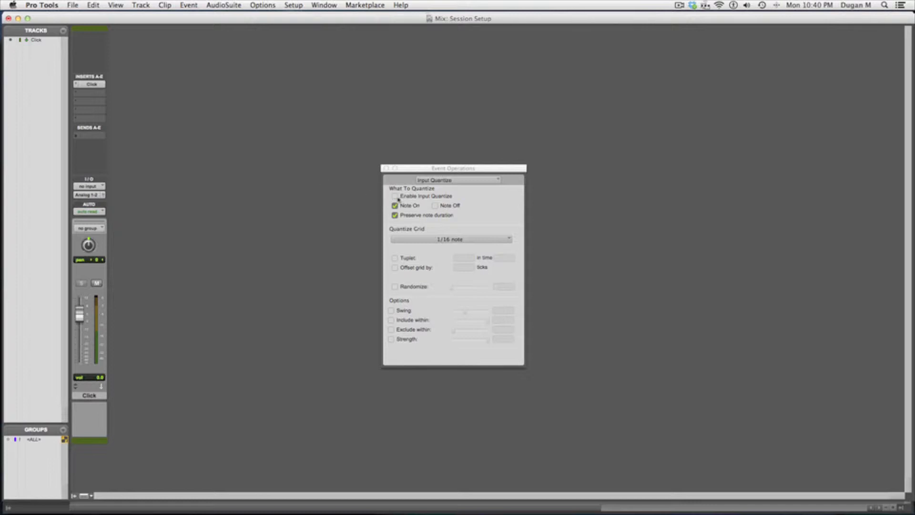
pyautogui.click(396, 196)
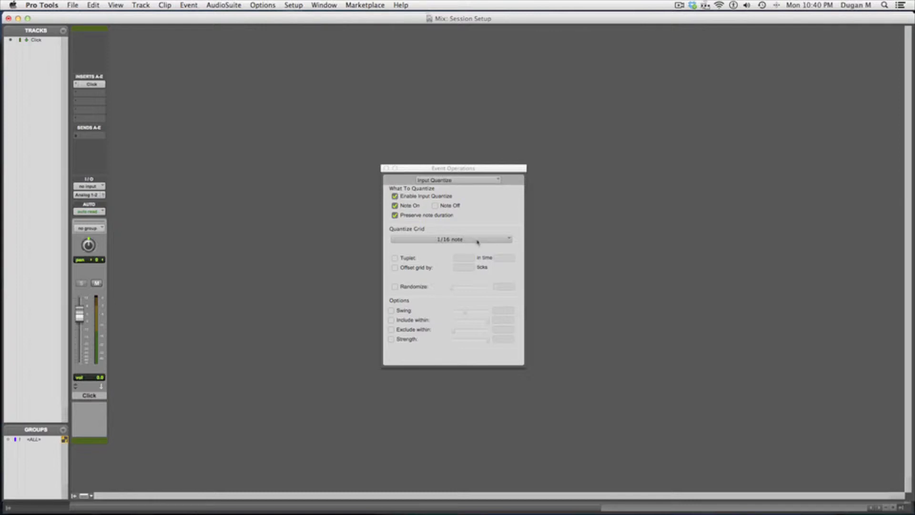
pyautogui.click(450, 239)
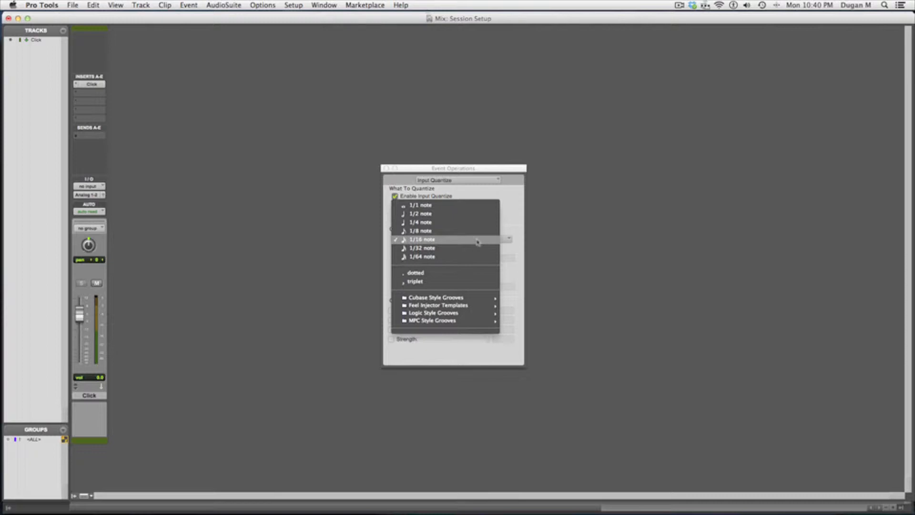
pyautogui.click(422, 239)
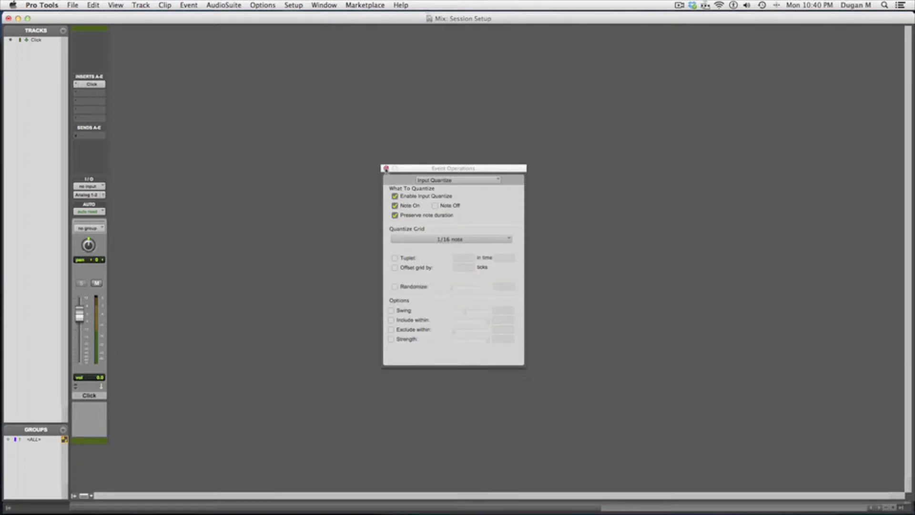
pyautogui.click(386, 169)
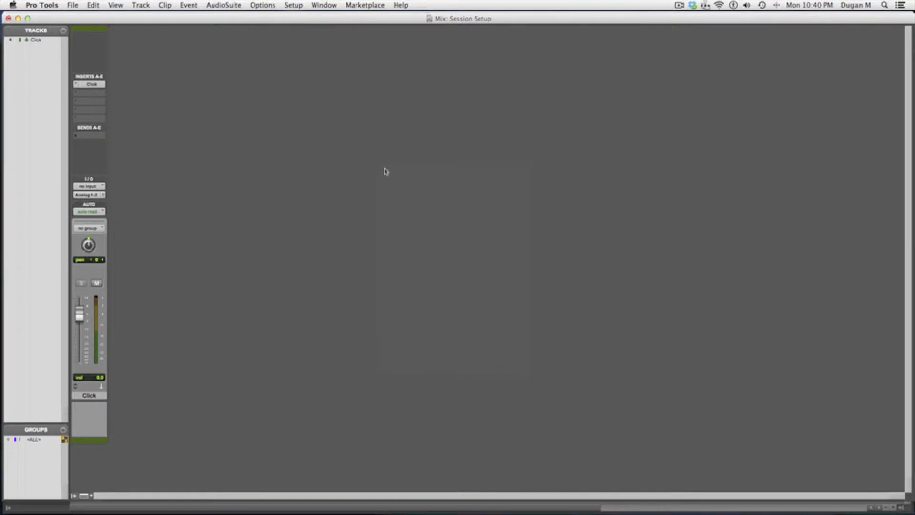
pyautogui.moveTo(125, 211)
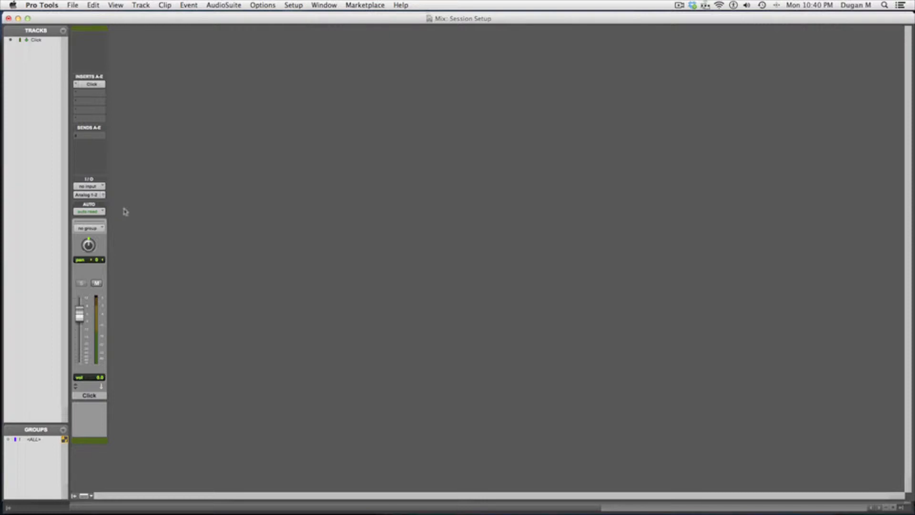
# Create one stereo Instrument track, Inst 1, from the New Tracks dialog.
pyautogui.press('shift+cmd+n')
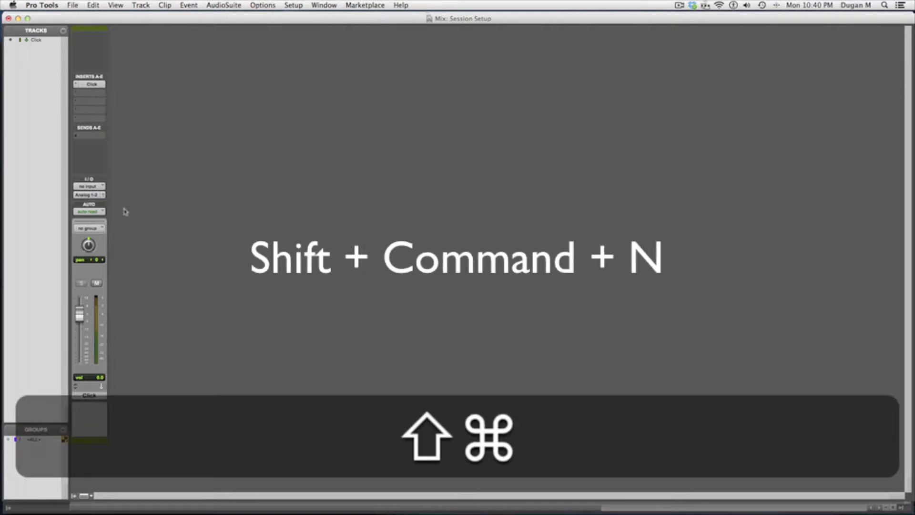
pyautogui.press('shift+cmd+n')
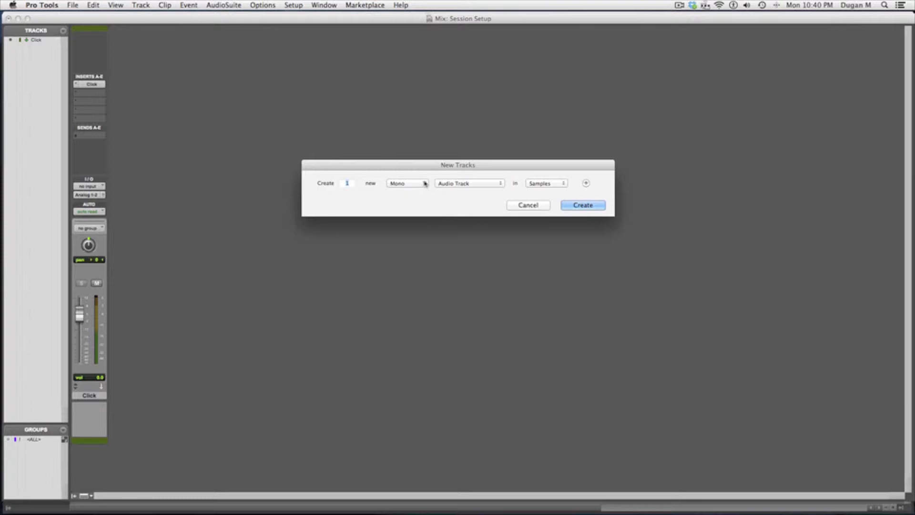
pyautogui.click(407, 183)
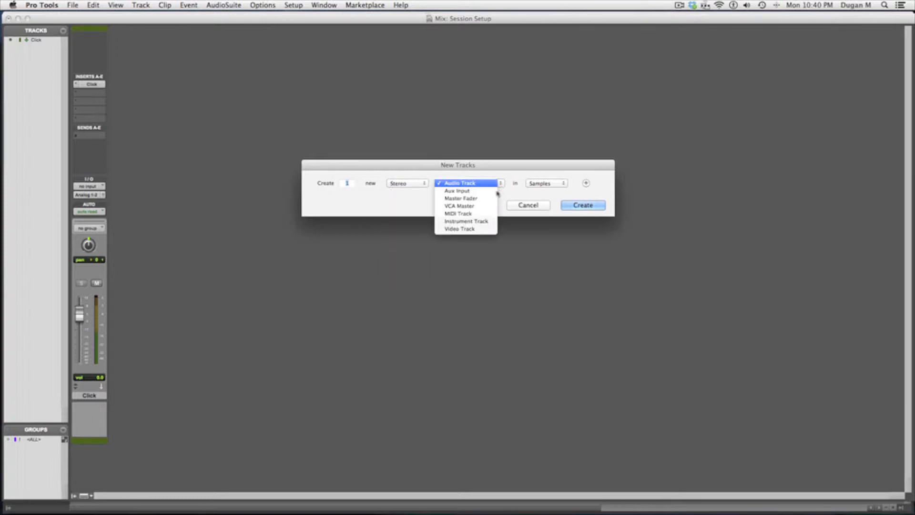
pyautogui.click(467, 221)
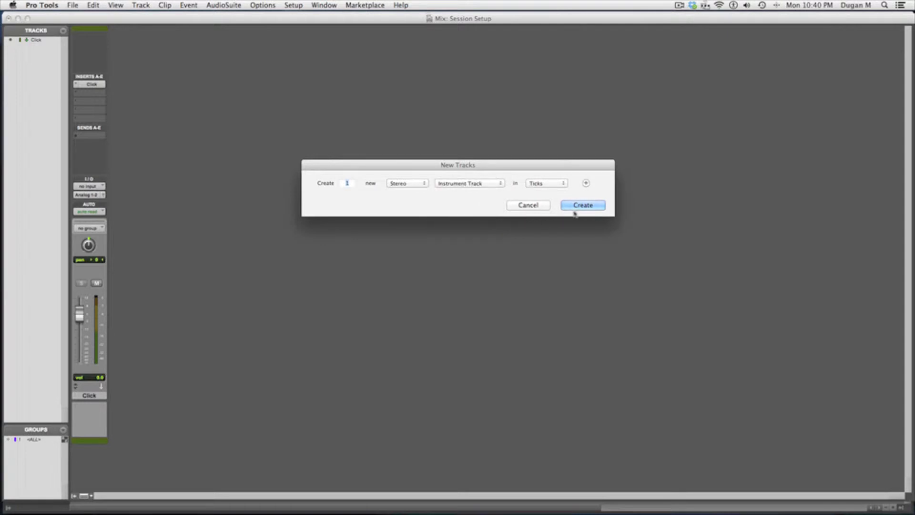
pyautogui.click(581, 205)
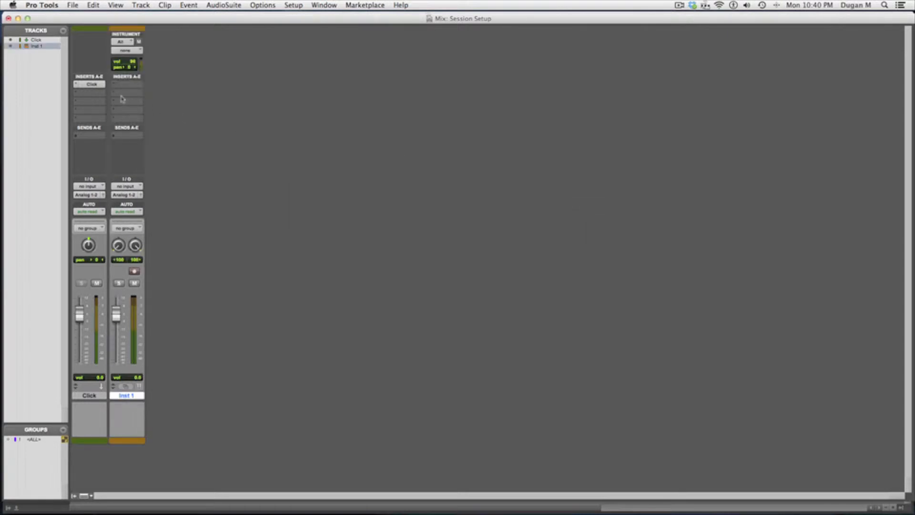
# Insert Xpand2 on Inst 1, load the 26 Drums > 02 Pop Kit preset, and close it.
pyautogui.click(125, 83)
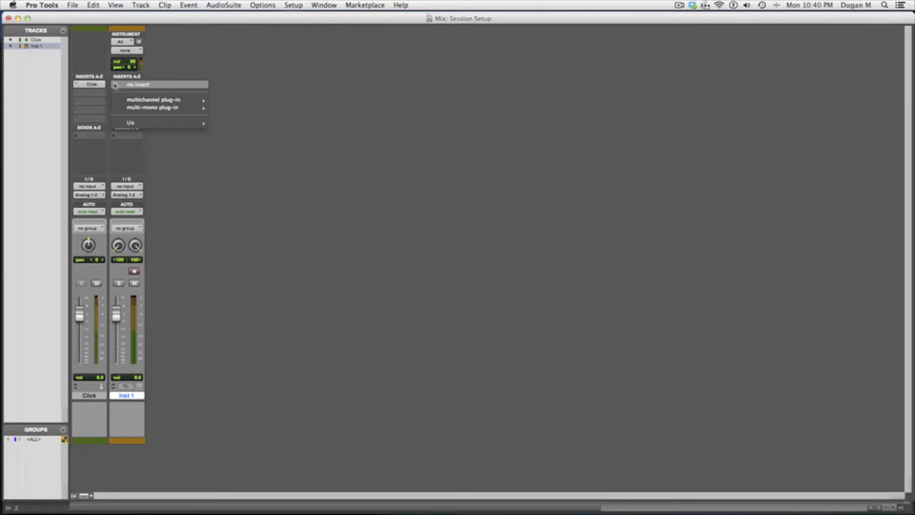
pyautogui.moveTo(154, 99)
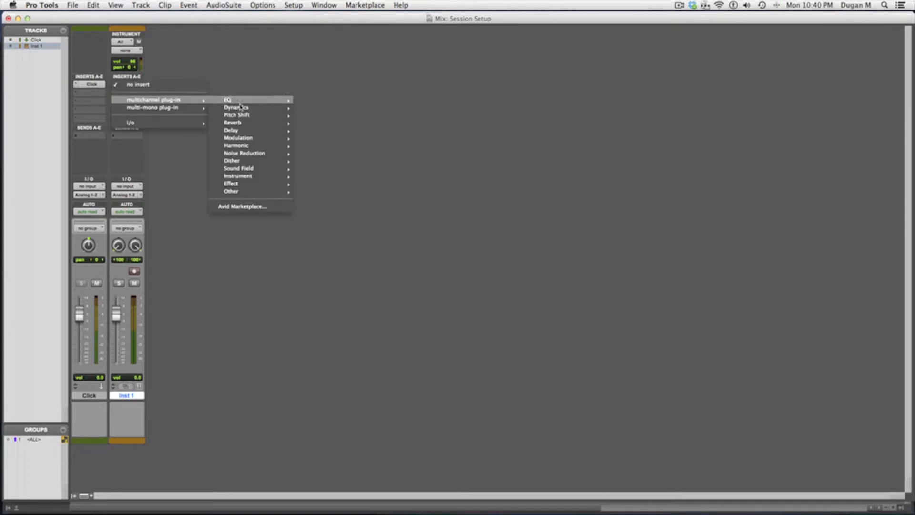
pyautogui.moveTo(238, 176)
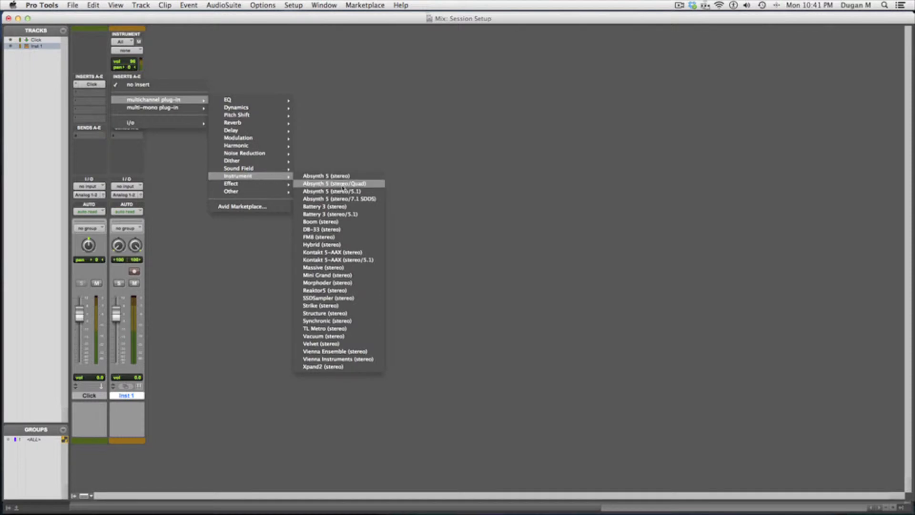
pyautogui.moveTo(361, 367)
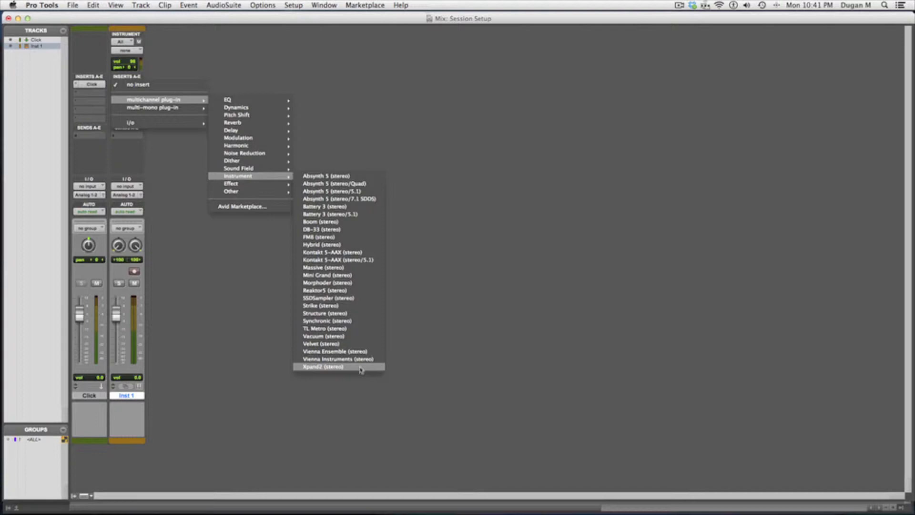
pyautogui.click(324, 367)
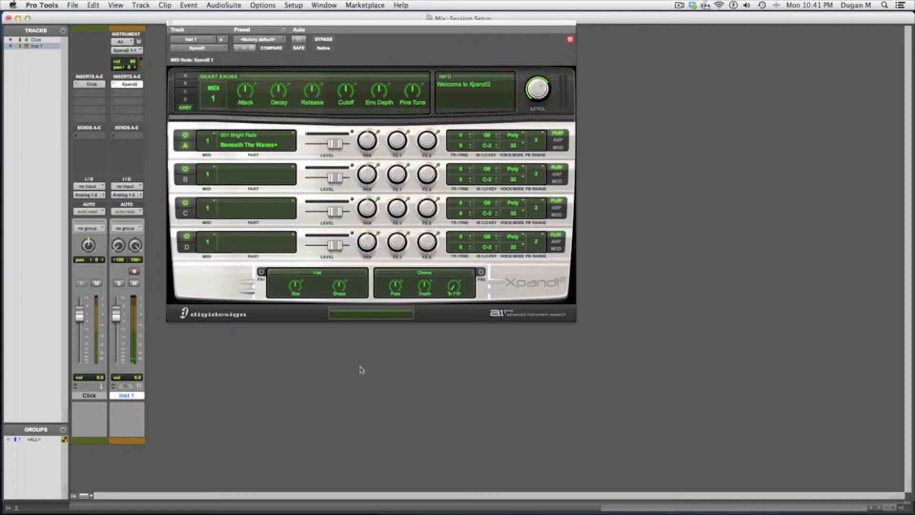
pyautogui.moveTo(364, 368)
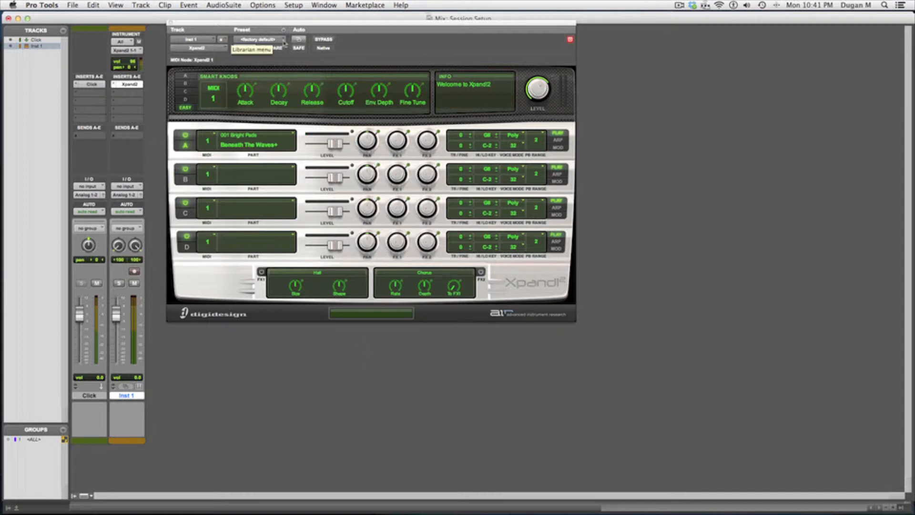
pyautogui.click(255, 39)
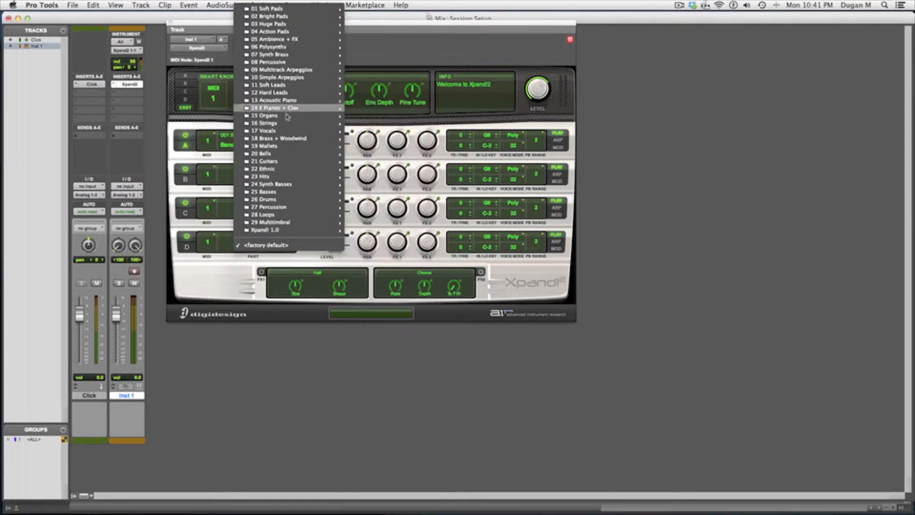
pyautogui.moveTo(266, 199)
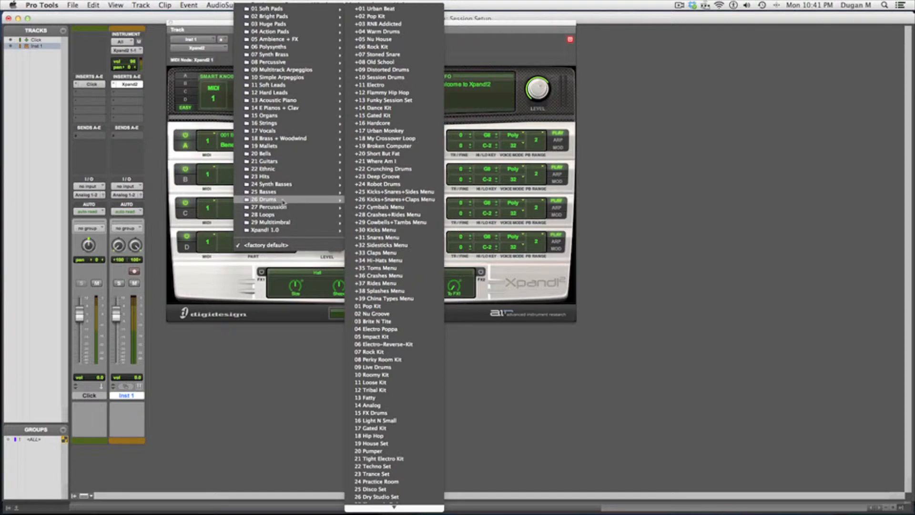
pyautogui.moveTo(386, 31)
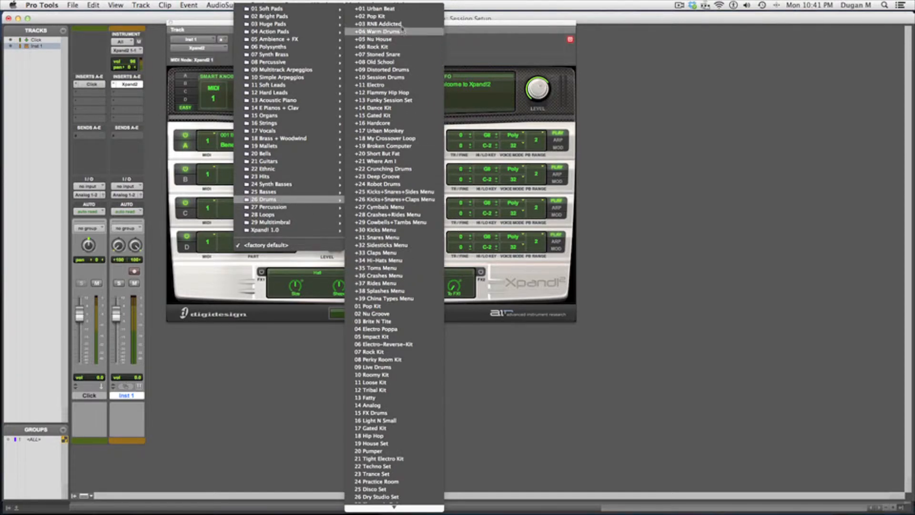
pyautogui.moveTo(373, 16)
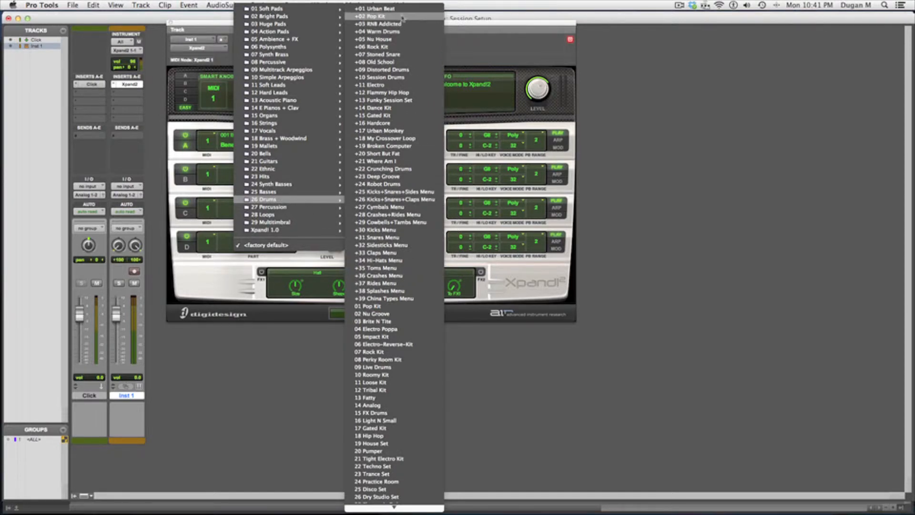
pyautogui.click(372, 16)
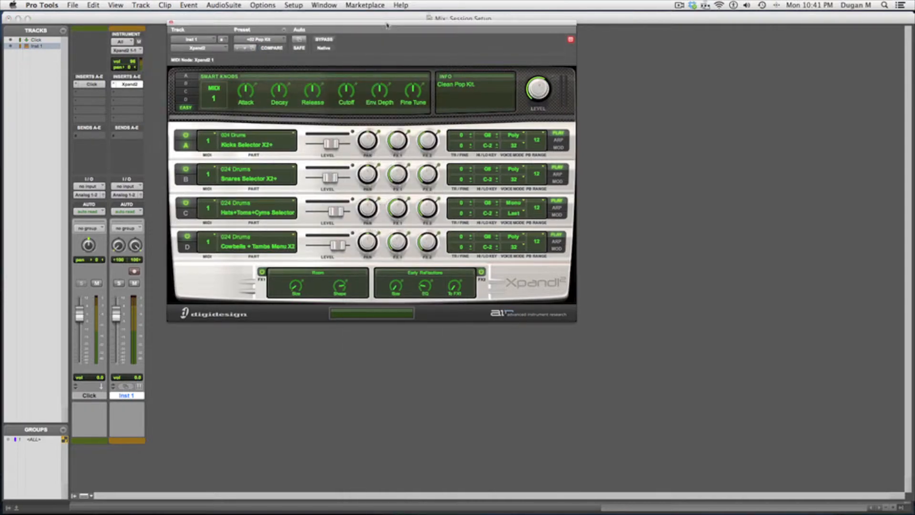
pyautogui.moveTo(387, 24); pyautogui.dragTo(573, 91)
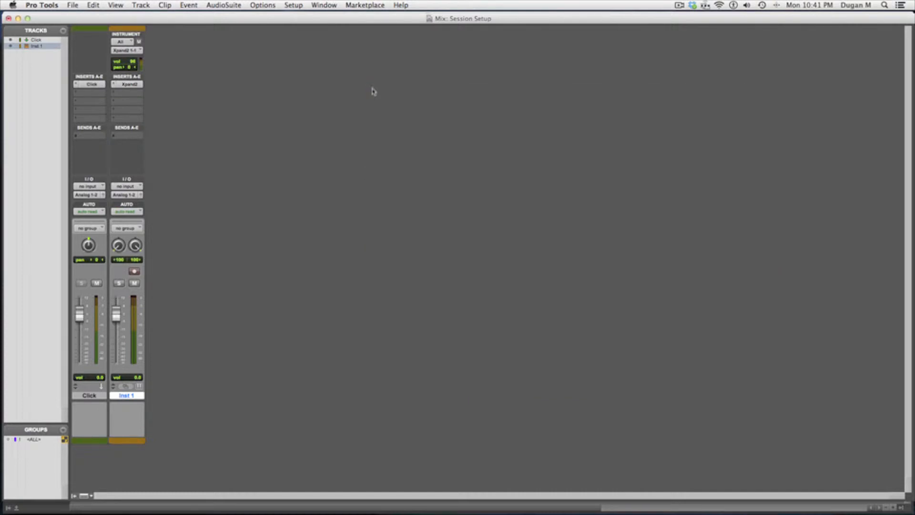
pyautogui.moveTo(226, 471)
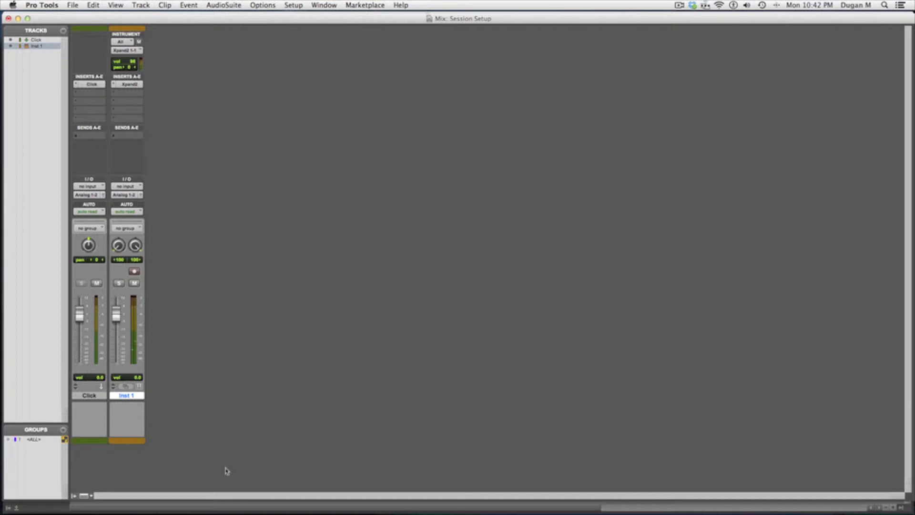
pyautogui.moveTo(75, 462)
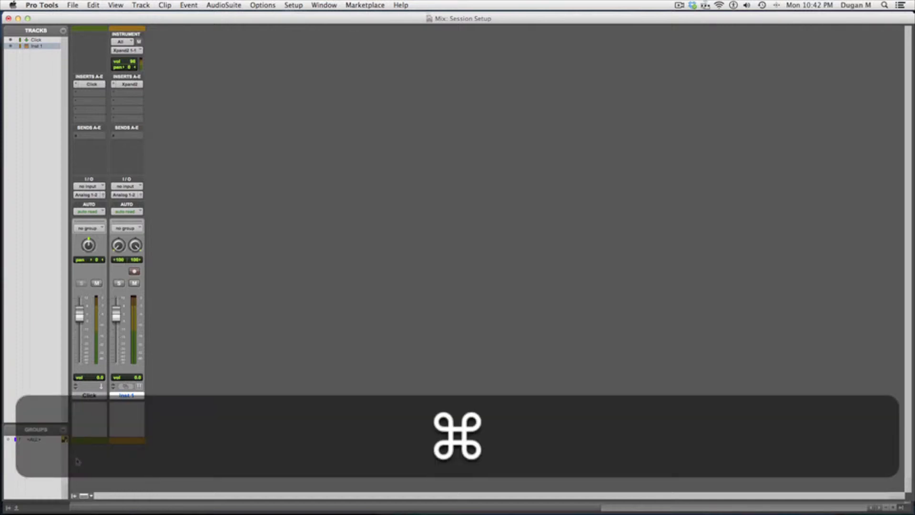
# Show the Transport window with Metronome and MIDI Merge switched on.
pyautogui.press('cmd+1')
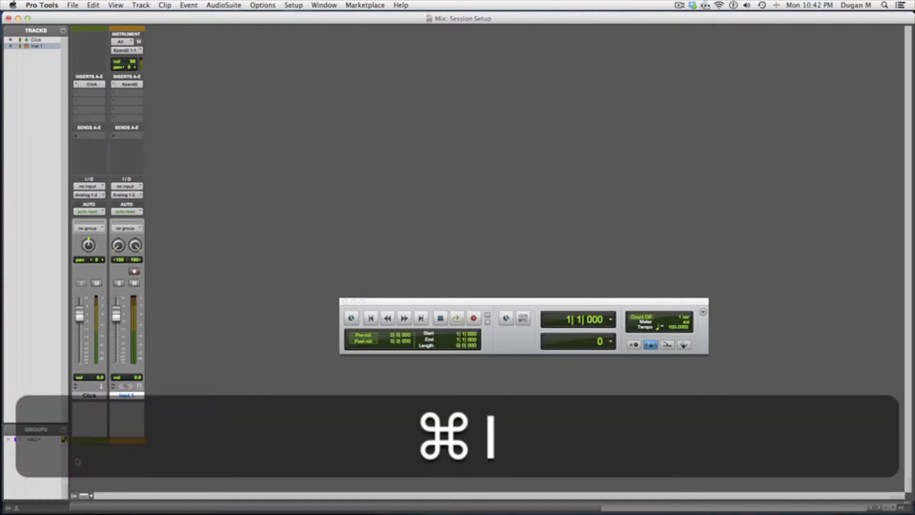
pyautogui.press('cmd+i')
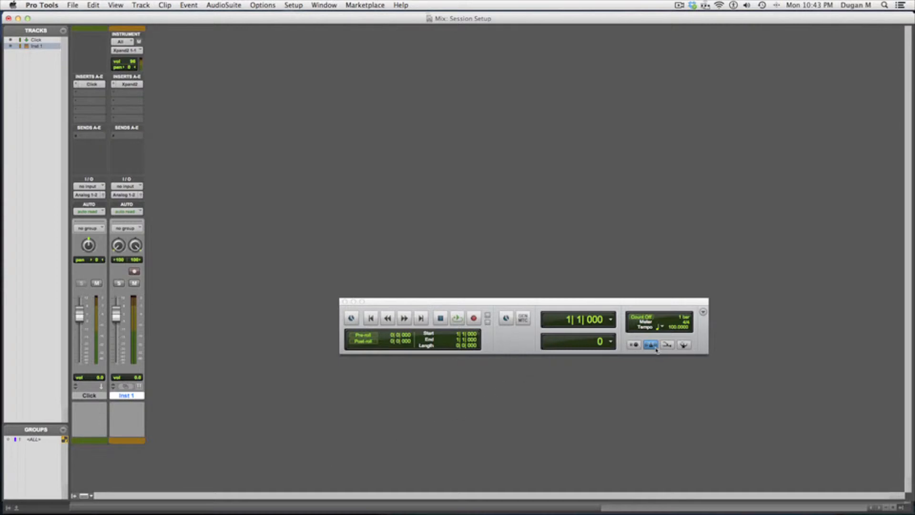
pyautogui.moveTo(669, 344)
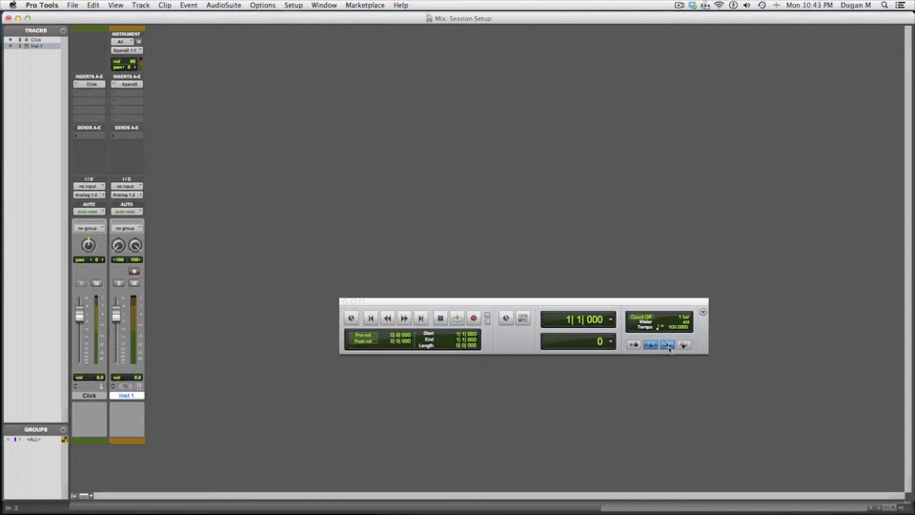
pyautogui.moveTo(651, 345)
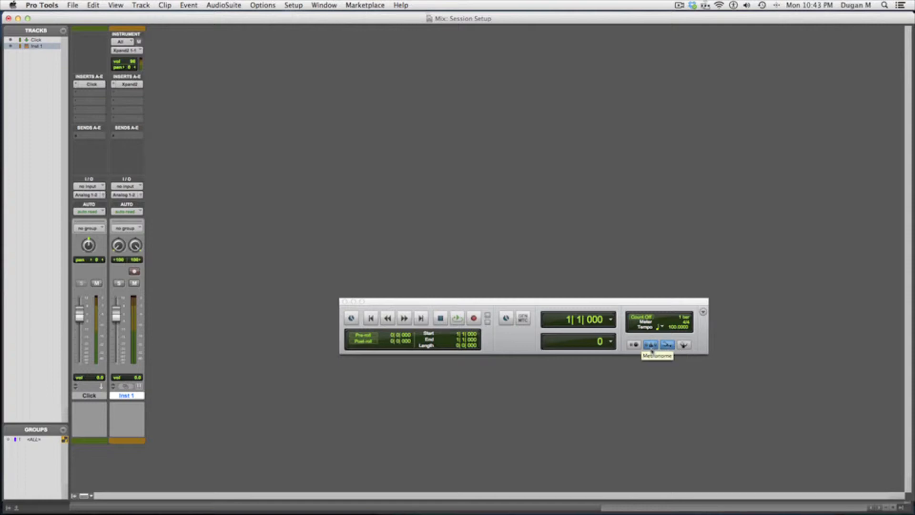
pyautogui.moveTo(670, 385)
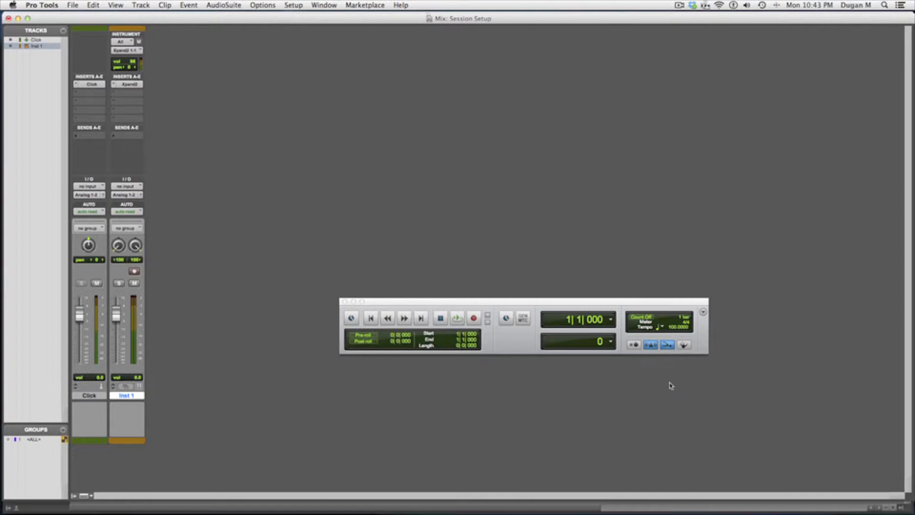
pyautogui.press('cmd+=')
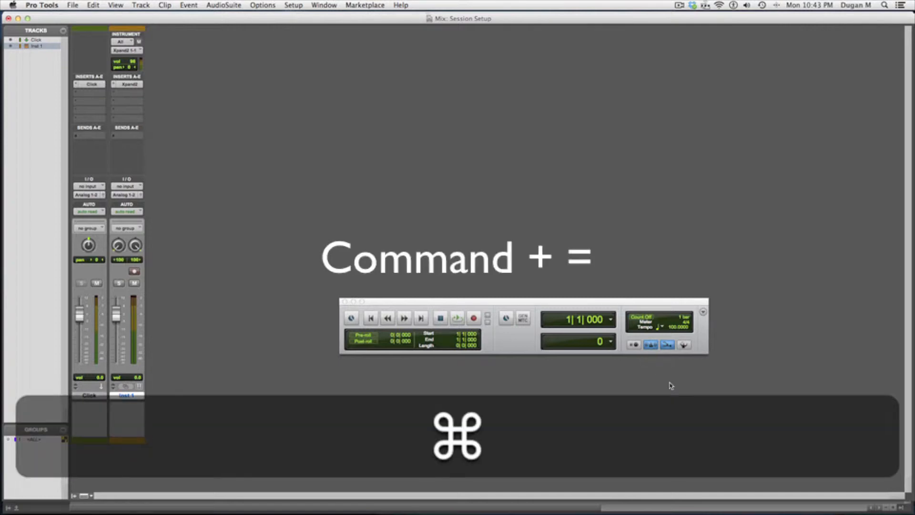
# Go to the Edit window, hide the floating transport, and place the edit point on Inst 1.
pyautogui.press('cmd+=')
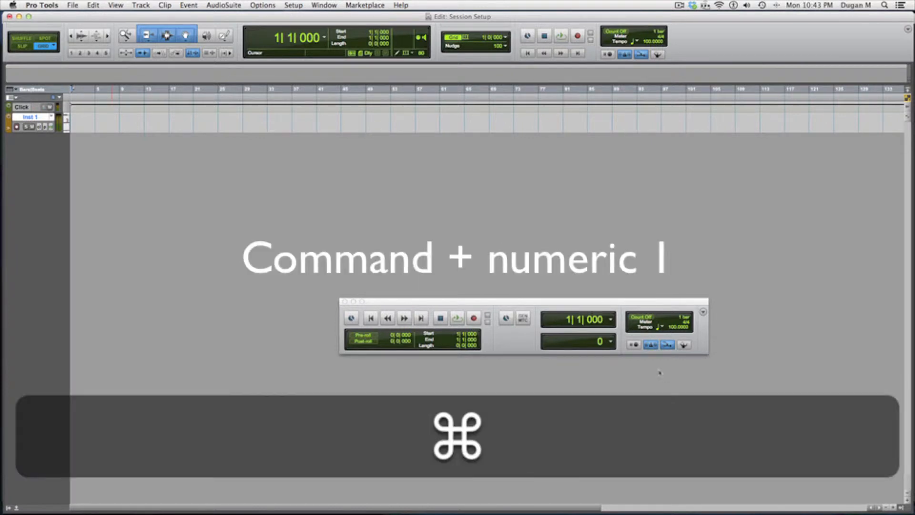
pyautogui.press('cmd+1')
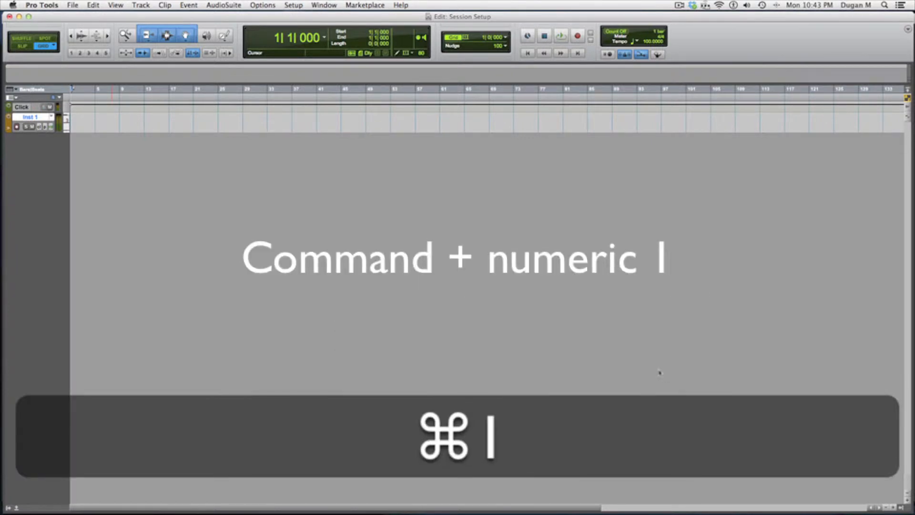
pyautogui.press('cmd+1')
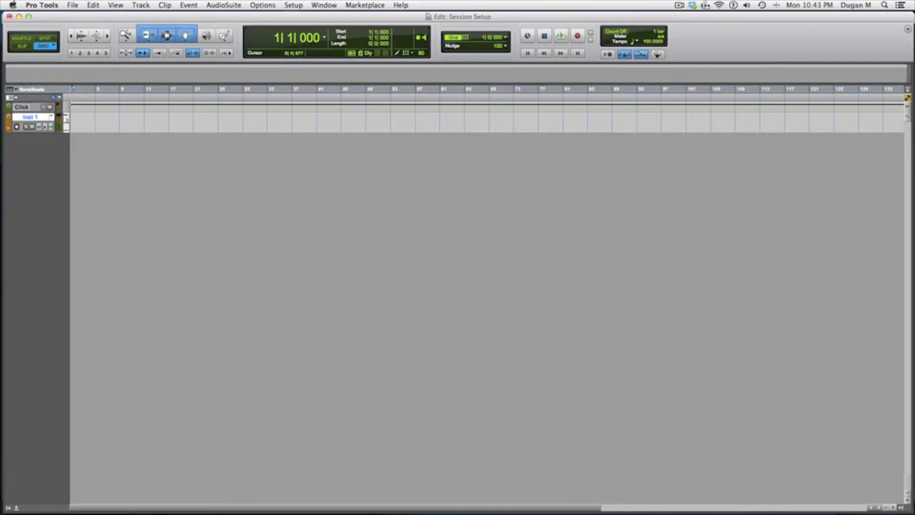
pyautogui.click(187, 128)
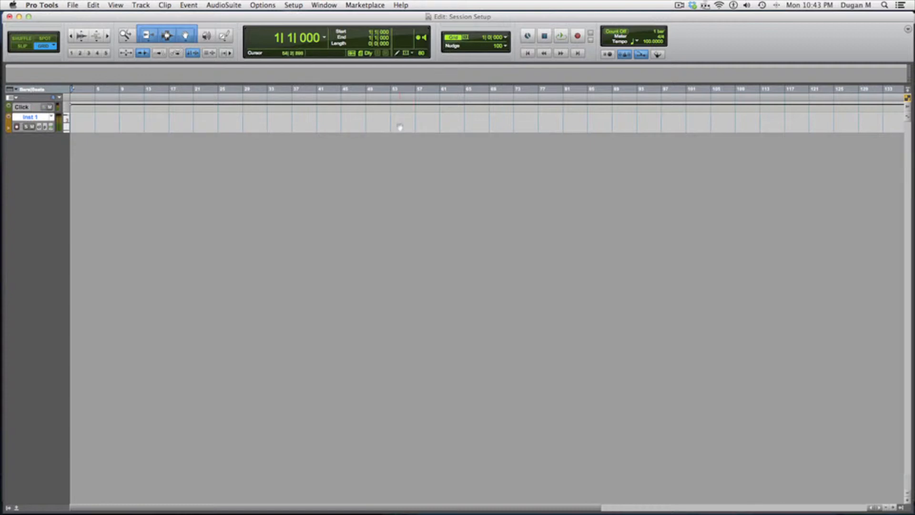
# Zoom the timeline until bars 1–4 fill the view and enlarge the Inst 1 track.
pyautogui.press('Cmd+]')
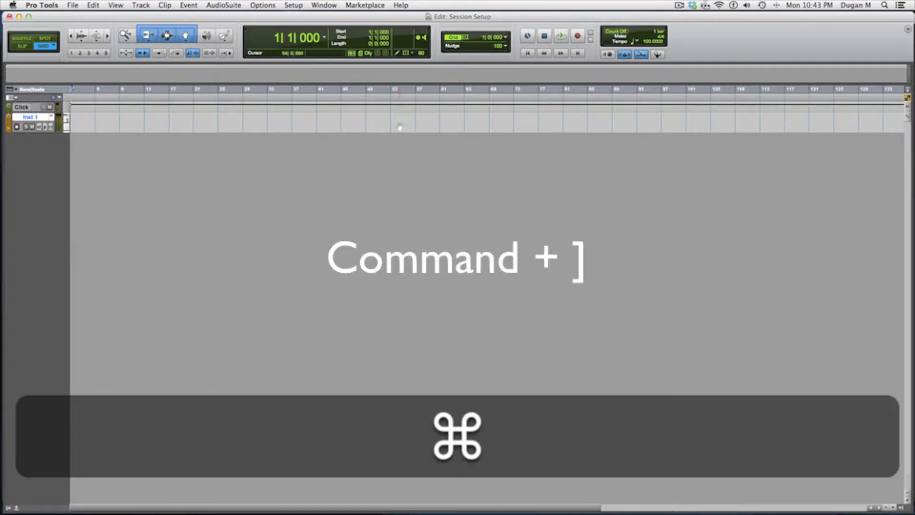
pyautogui.press('cmd+]')
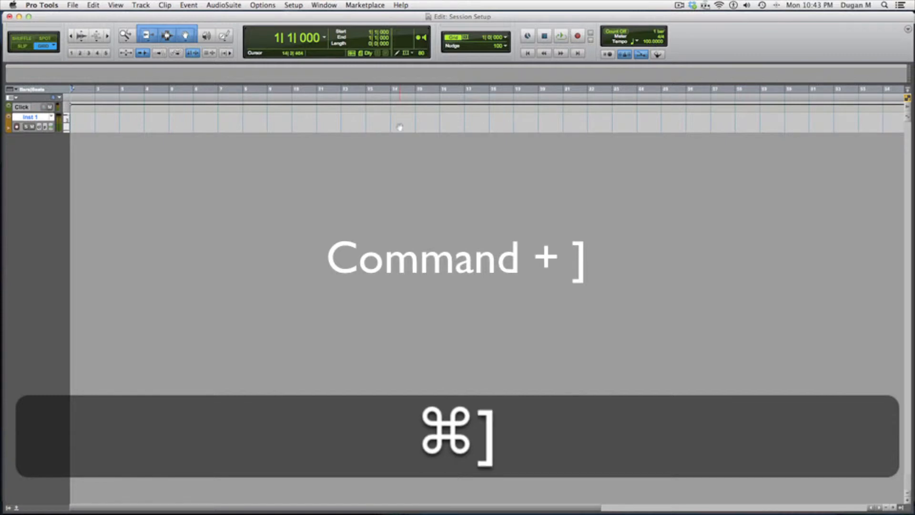
pyautogui.press('cmd+]')
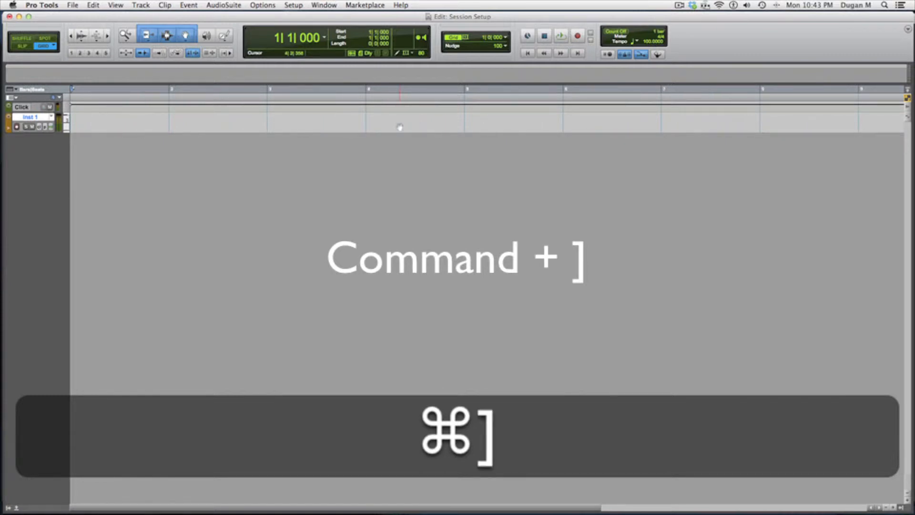
pyautogui.press('cmd+]')
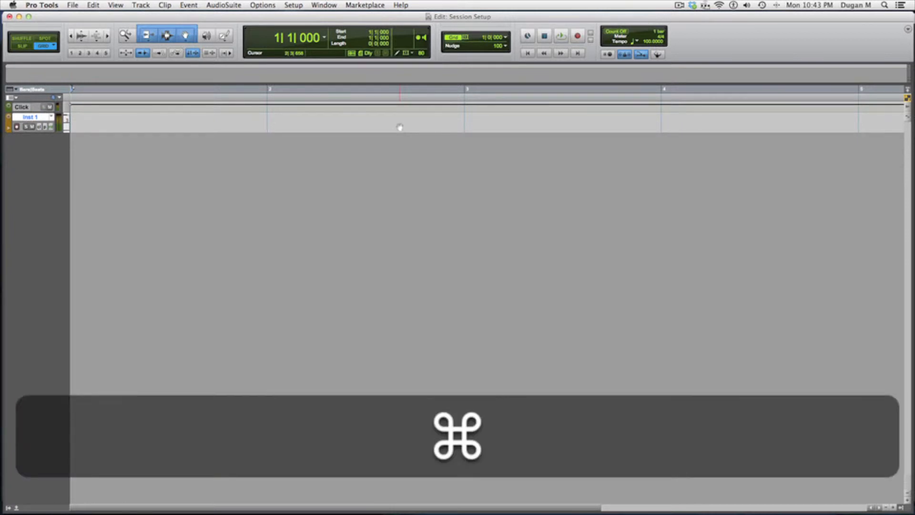
pyautogui.press('cmd+[')
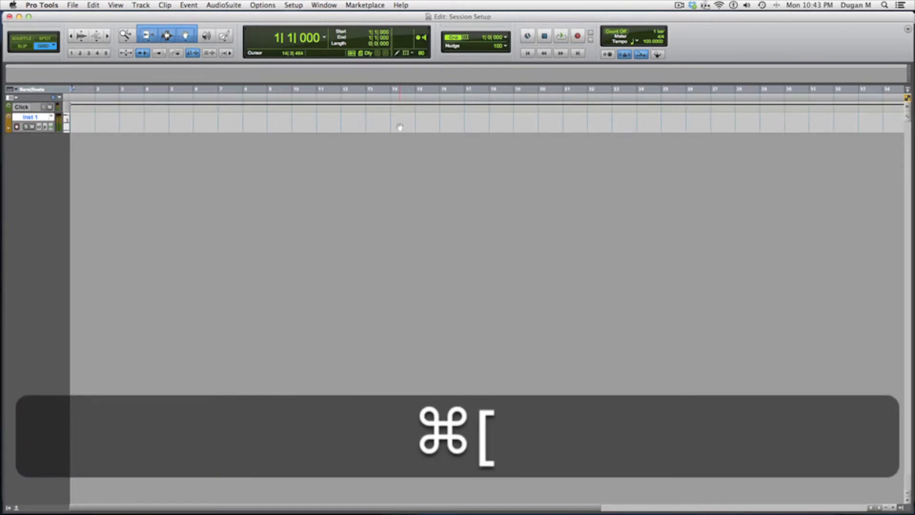
pyautogui.press('cmd+]')
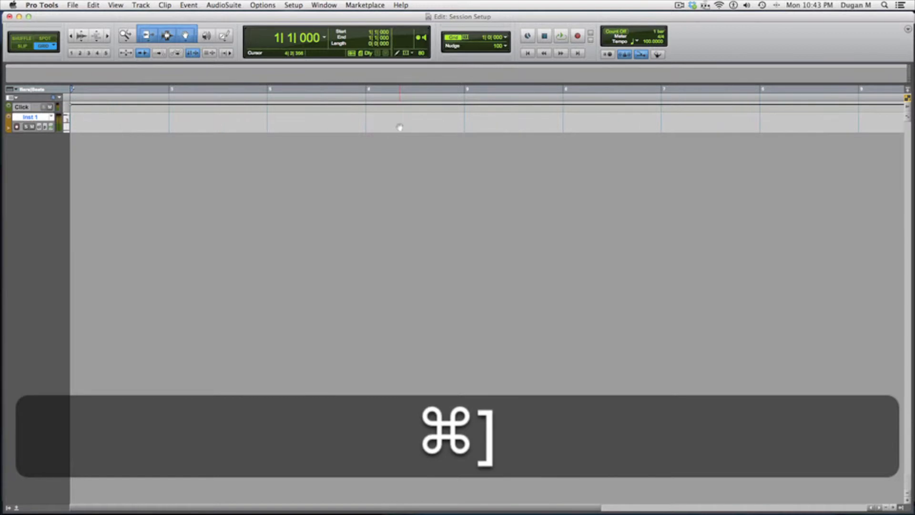
pyautogui.press('cmd+]')
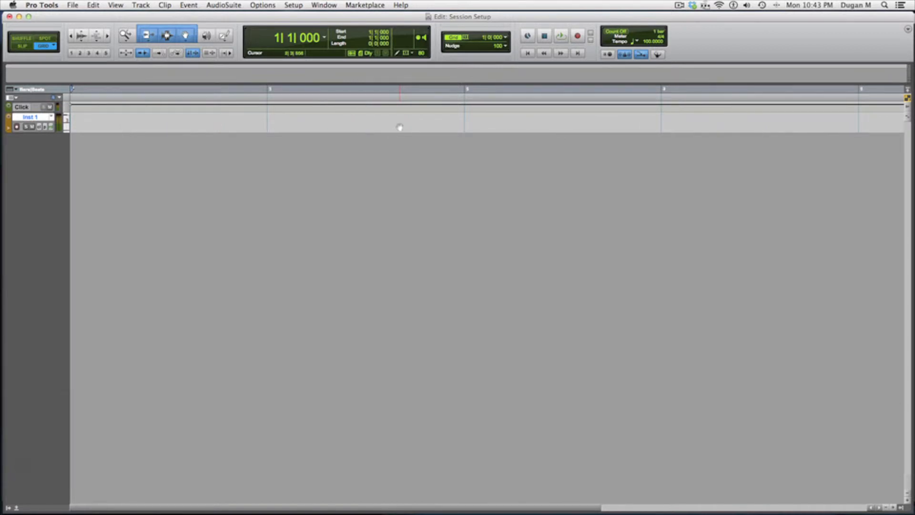
pyautogui.click(166, 35)
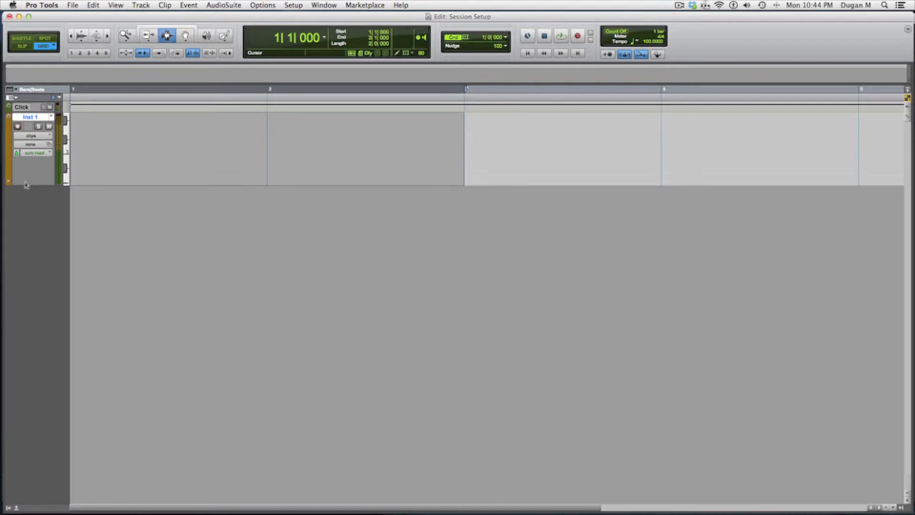
pyautogui.moveTo(132, 243)
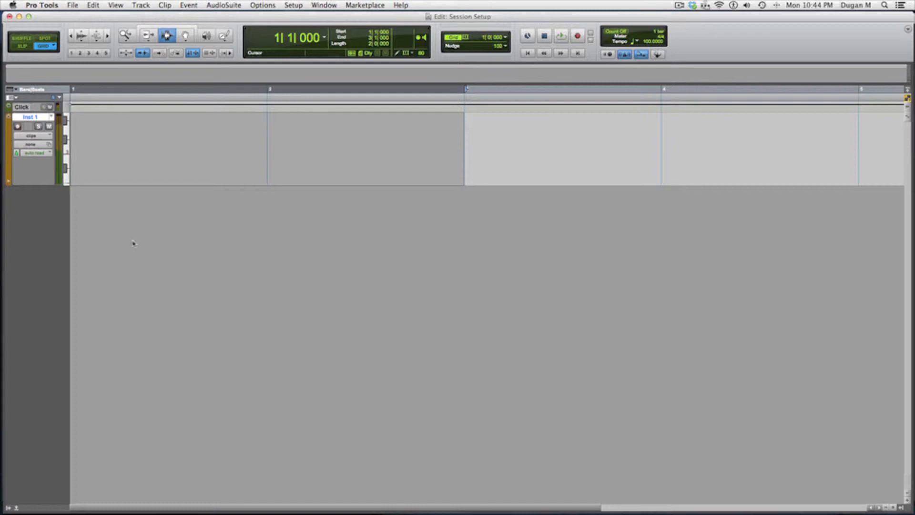
# Record-enable Inst 1 after the no-armed-track alert and record clip Inst 1-01 over bars 1–3.
pyautogui.click(578, 35)
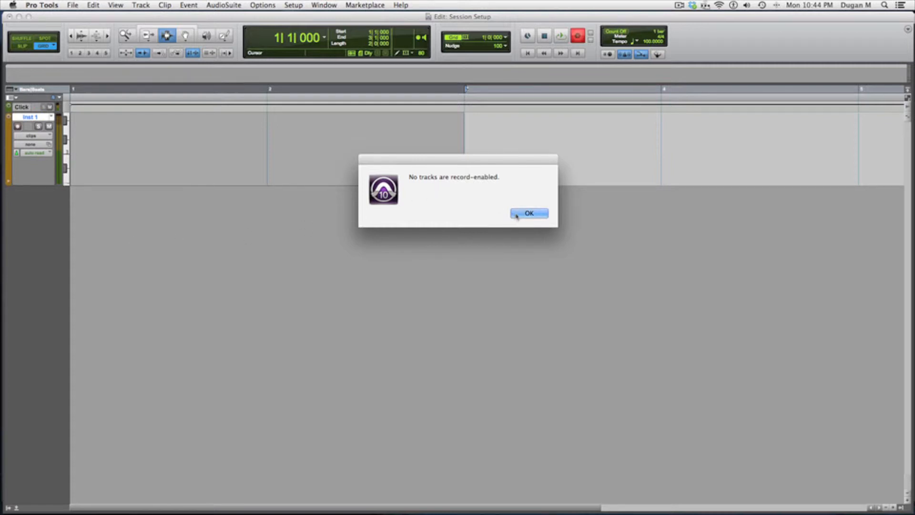
pyautogui.click(529, 214)
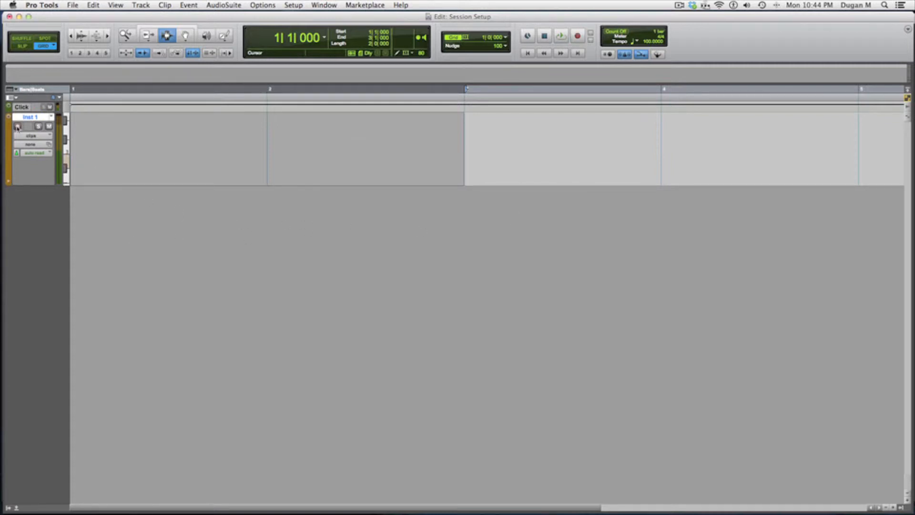
pyautogui.click(18, 126)
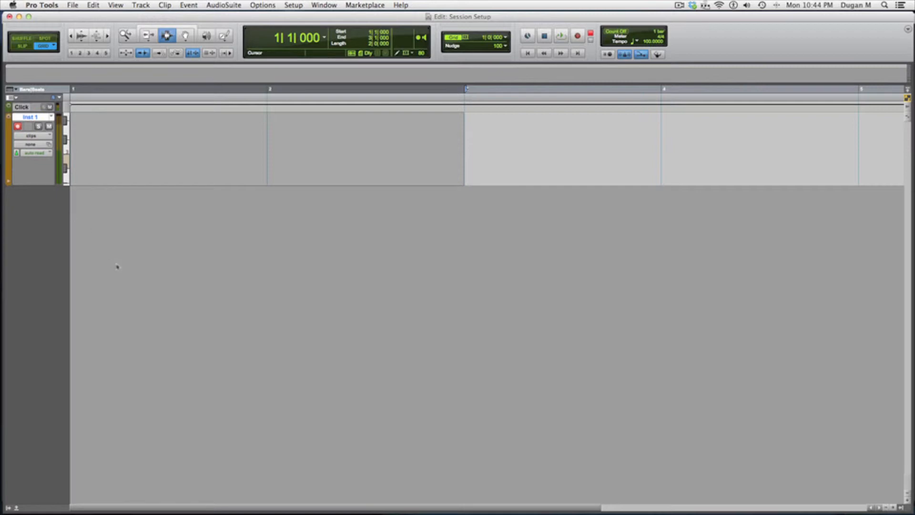
pyautogui.click(577, 35)
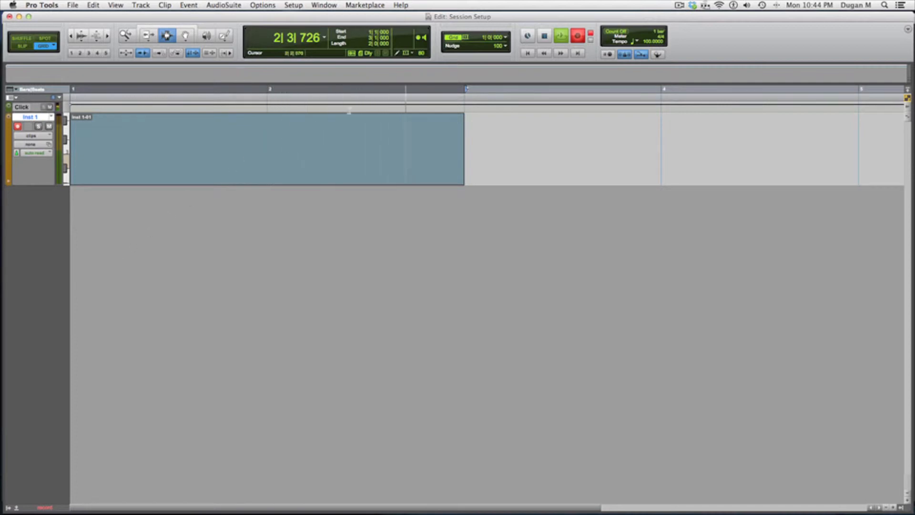
pyautogui.click(560, 36)
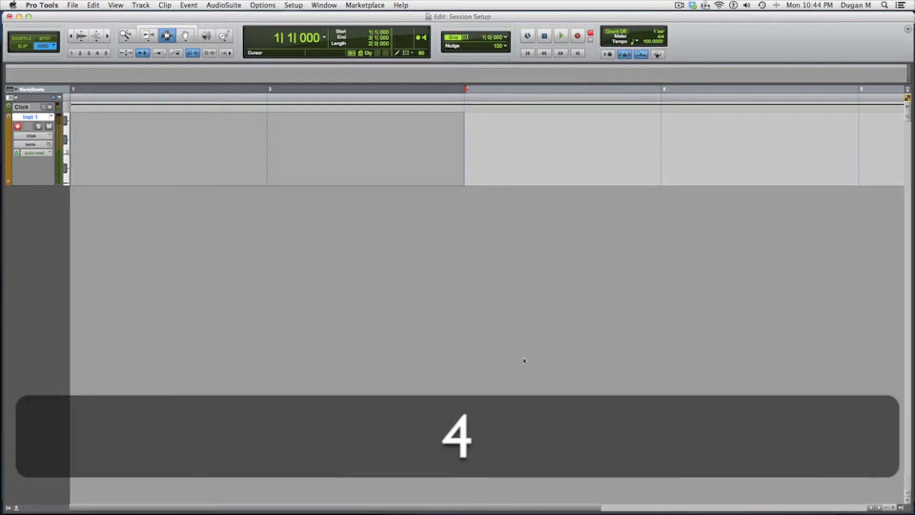
pyautogui.press('4')
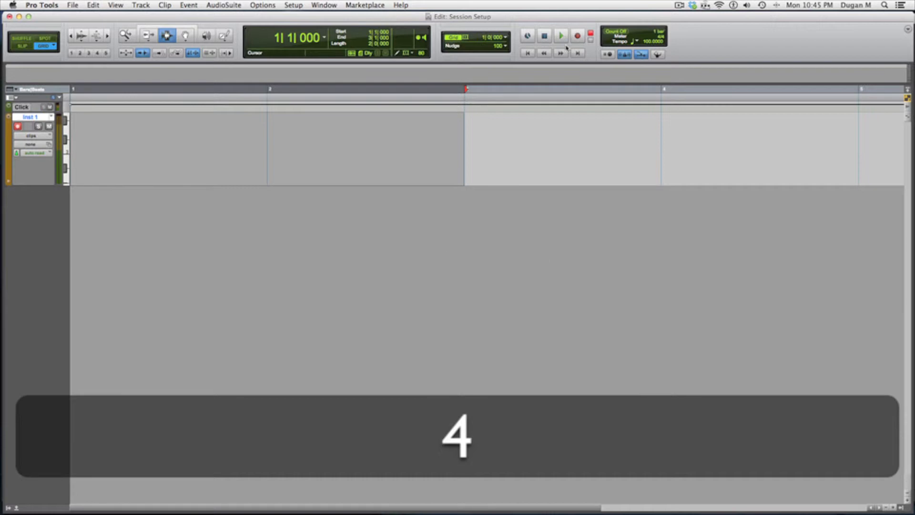
pyautogui.click(561, 36)
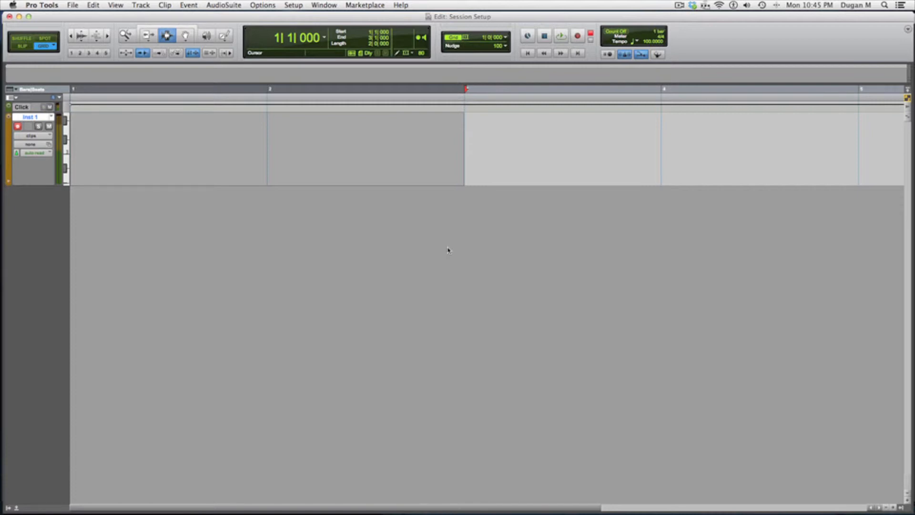
pyautogui.click(577, 36)
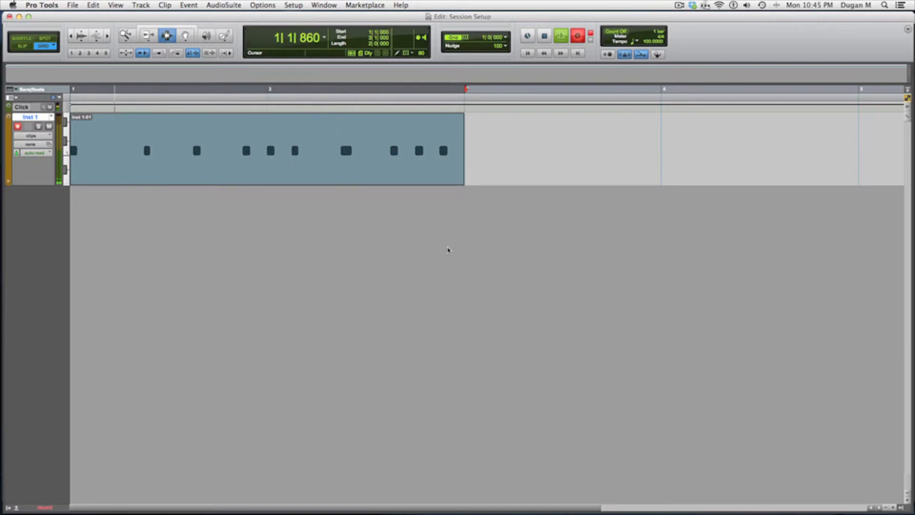
pyautogui.press('cmd+z')
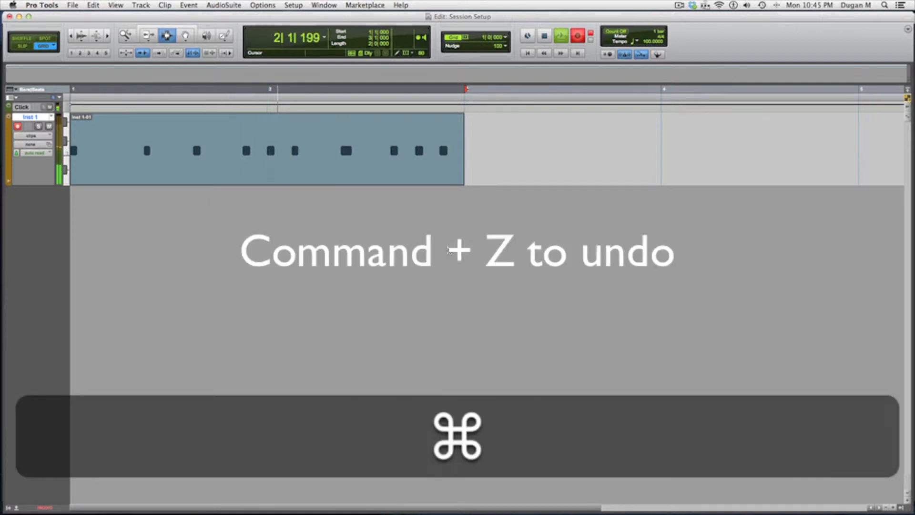
pyautogui.press('cmd+z')
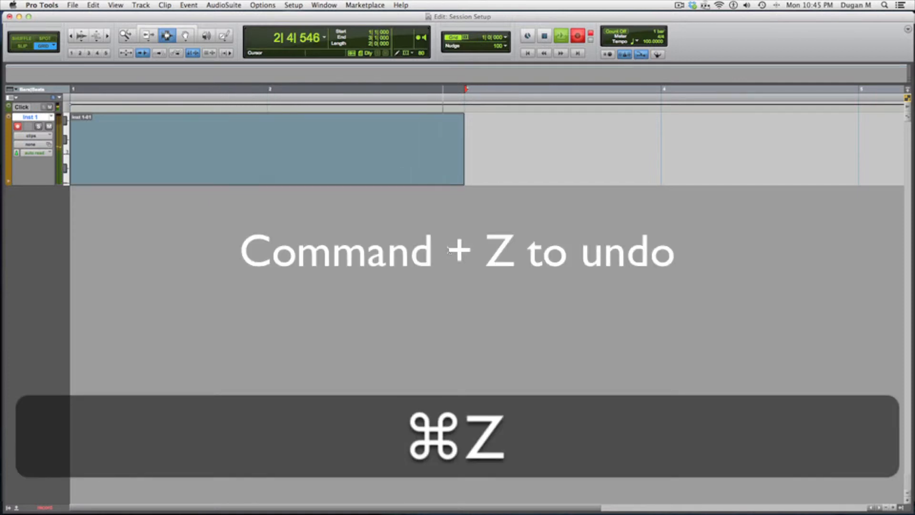
pyautogui.press('cmd+z')
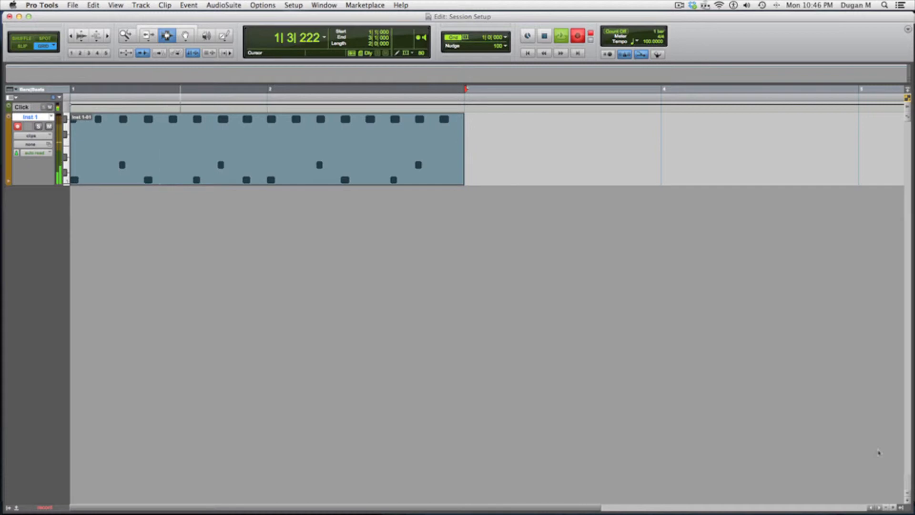
pyautogui.press('space')
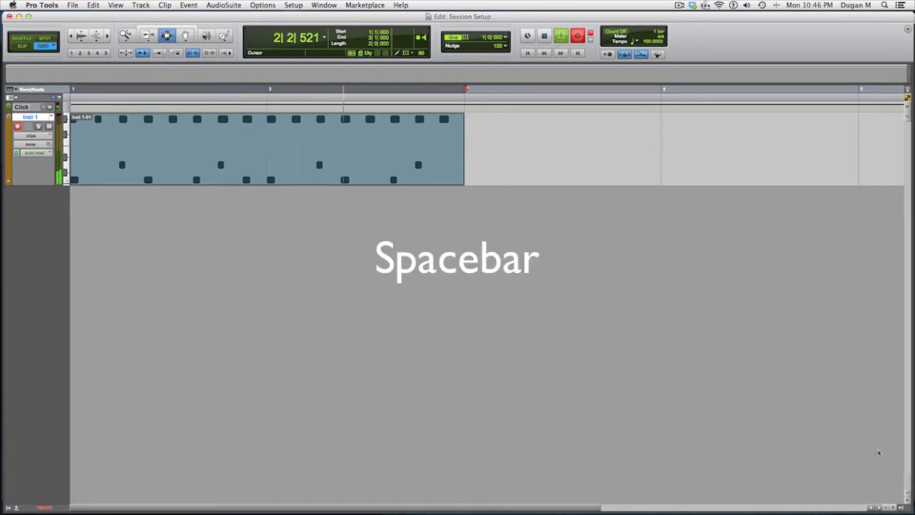
pyautogui.press('space')
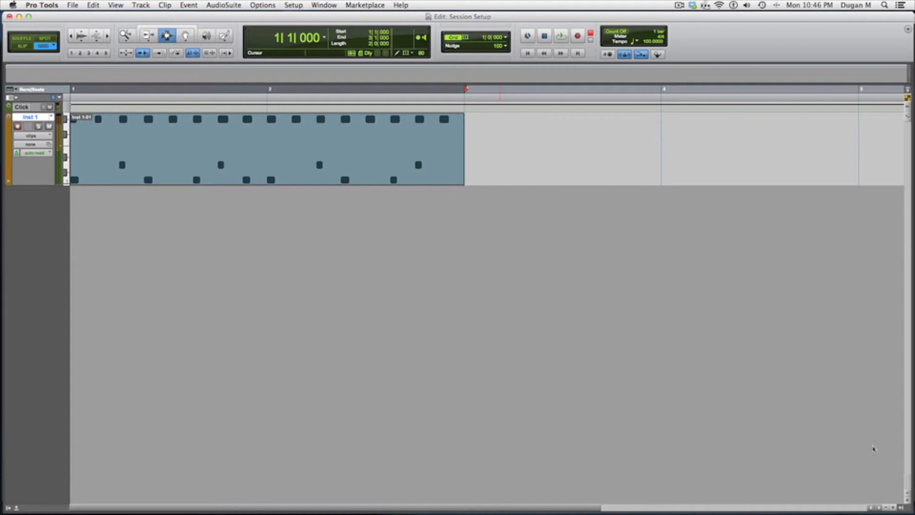
pyautogui.moveTo(871, 437)
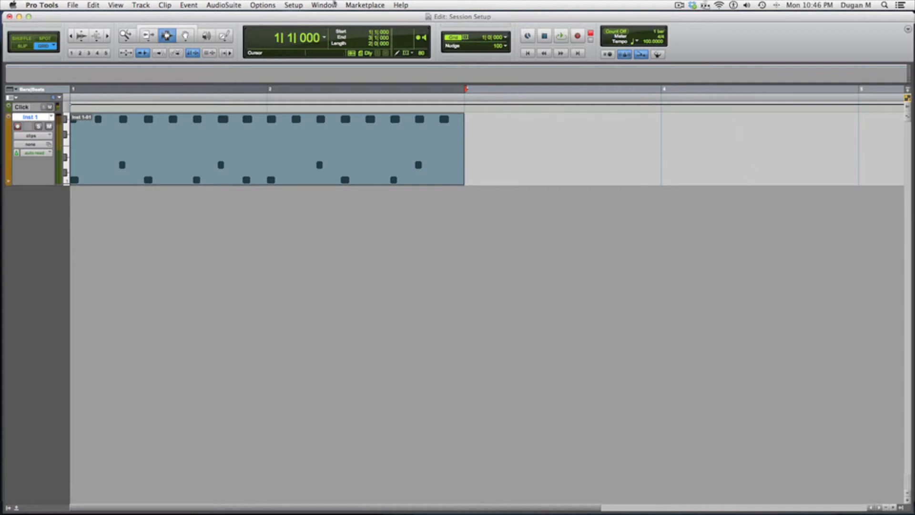
# Duplicate Inst 1 with 2 copies, producing Inst 1.dup1 and Inst 1.dup2.
pyautogui.click(141, 5)
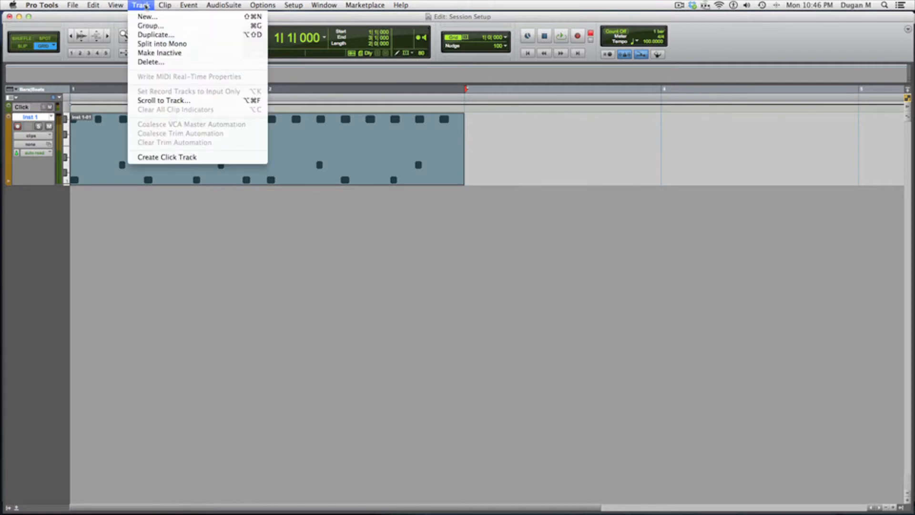
pyautogui.moveTo(156, 34)
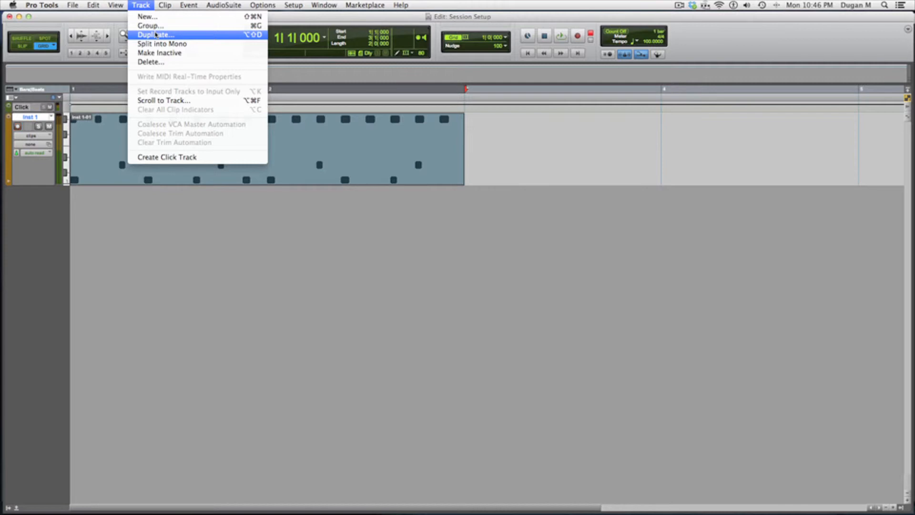
pyautogui.click(156, 35)
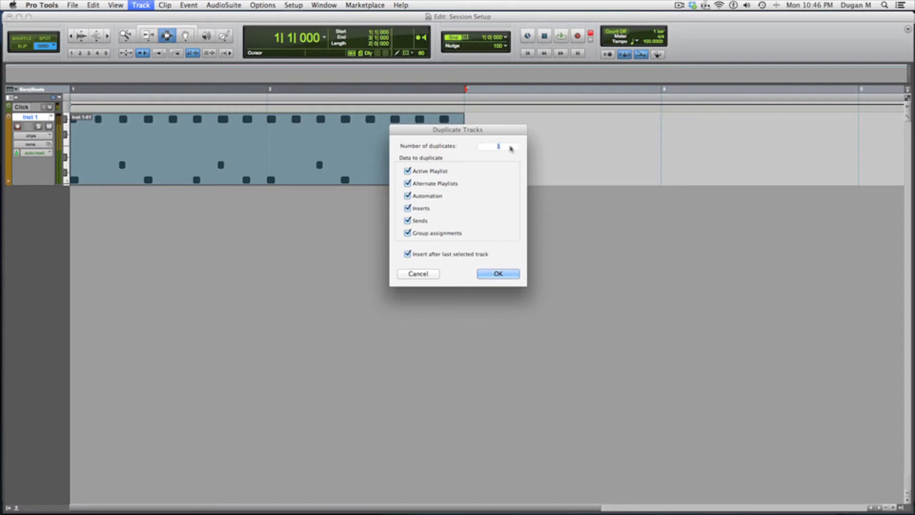
pyautogui.click(513, 144)
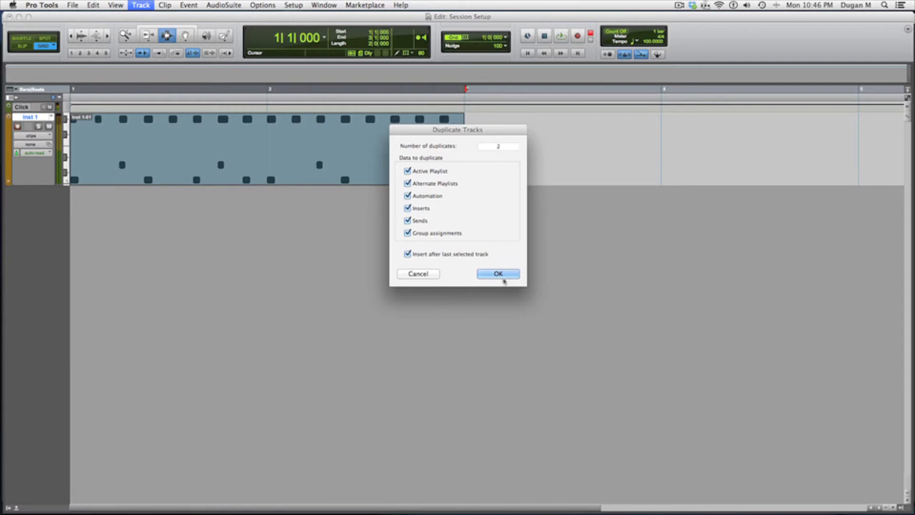
pyautogui.click(497, 274)
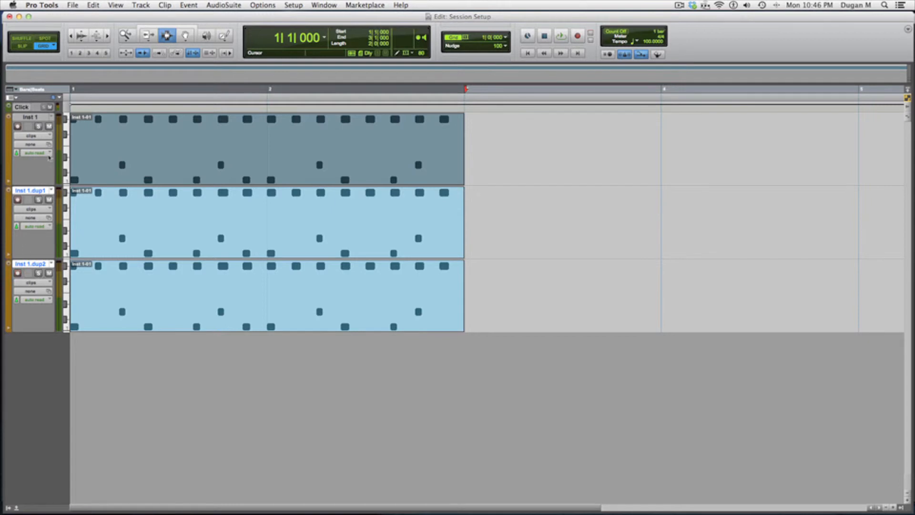
pyautogui.moveTo(36, 153)
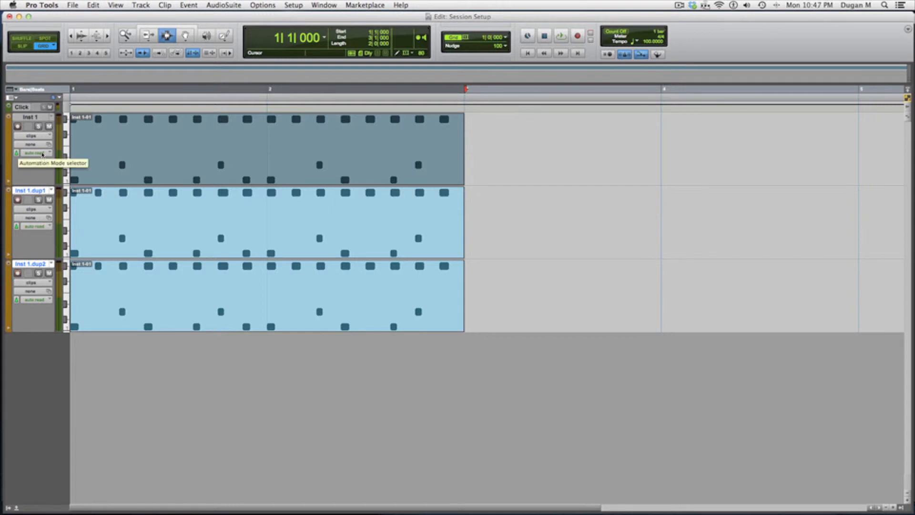
# Name the three drum tracks kick, snare and hat, and select the Grabber tool.
pyautogui.doubleClick(29, 117)
pyautogui.write('kick')
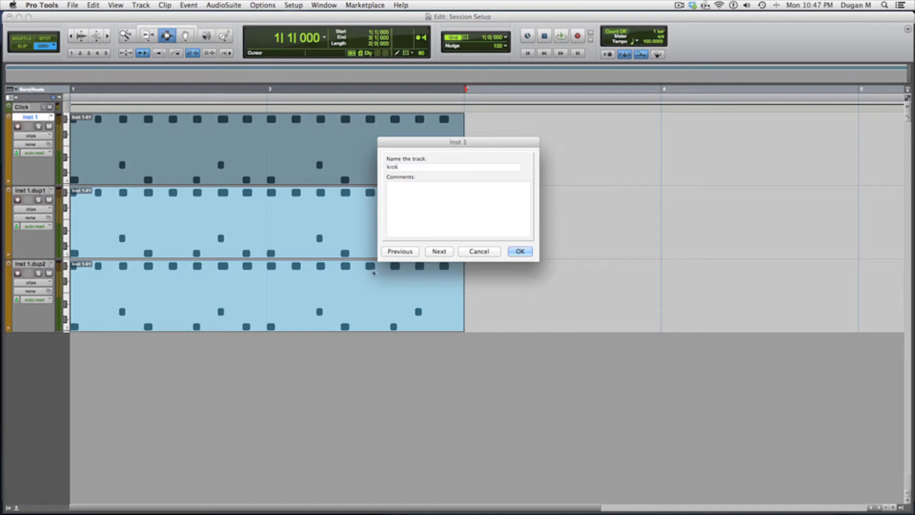
pyautogui.click(439, 251)
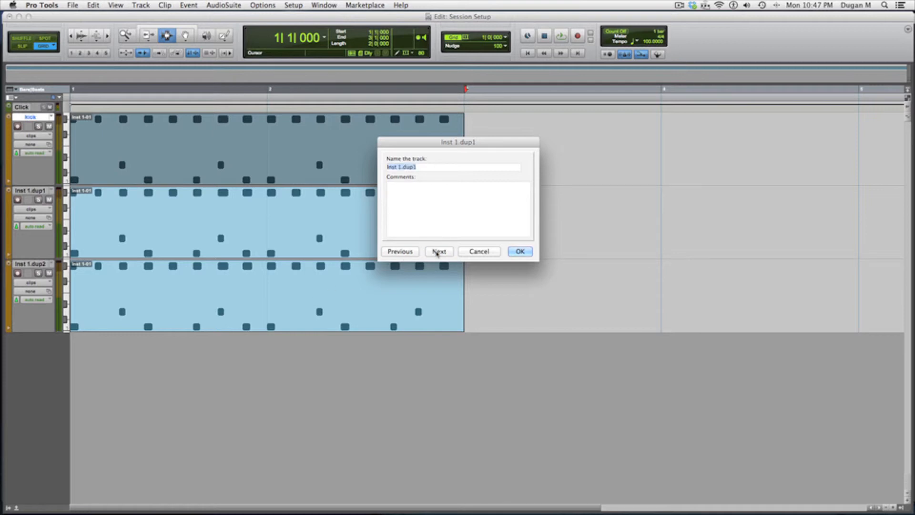
pyautogui.write('snare')
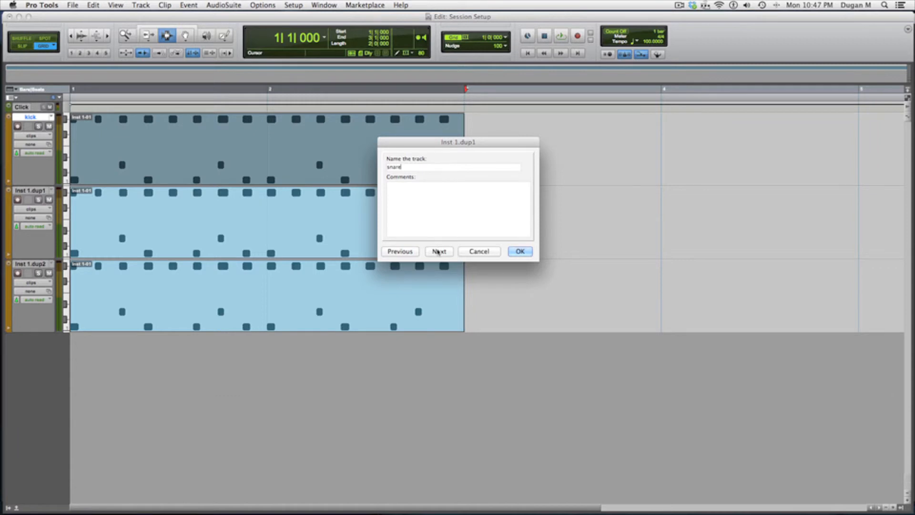
pyautogui.click(439, 252)
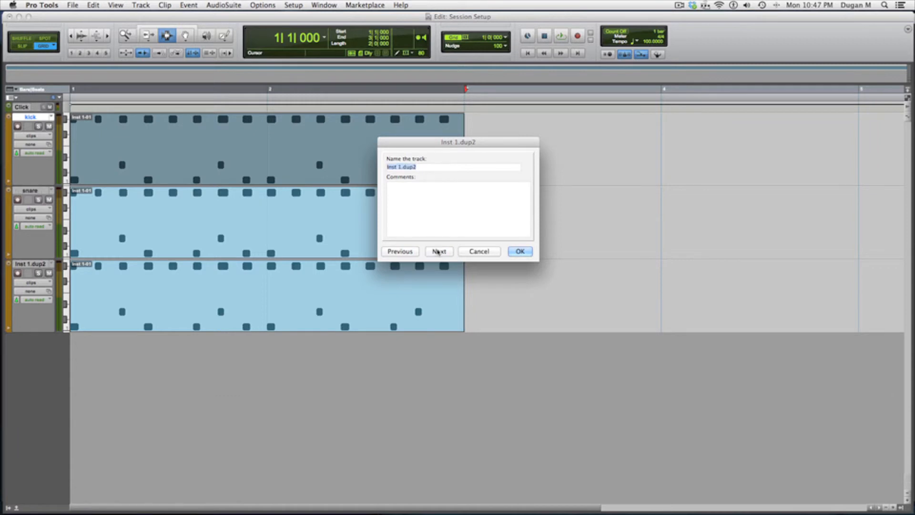
pyautogui.write('hat')
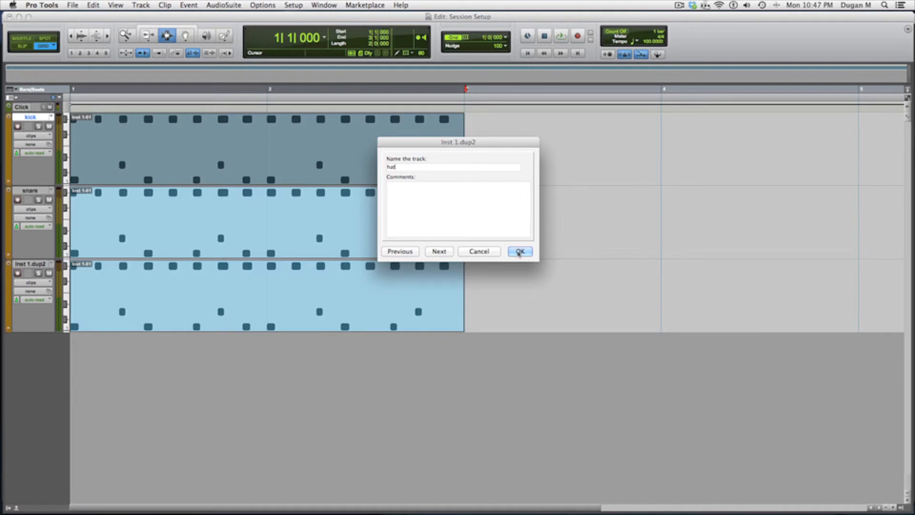
pyautogui.click(518, 251)
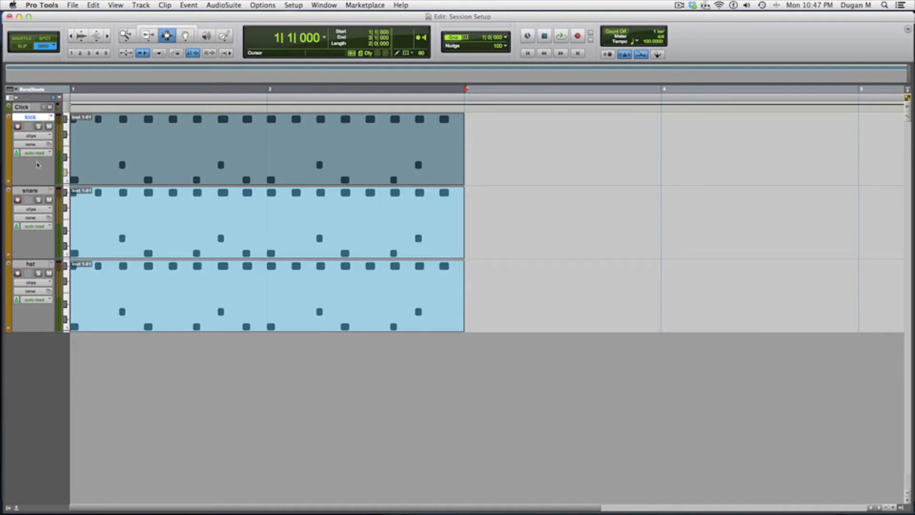
pyautogui.moveTo(37, 260)
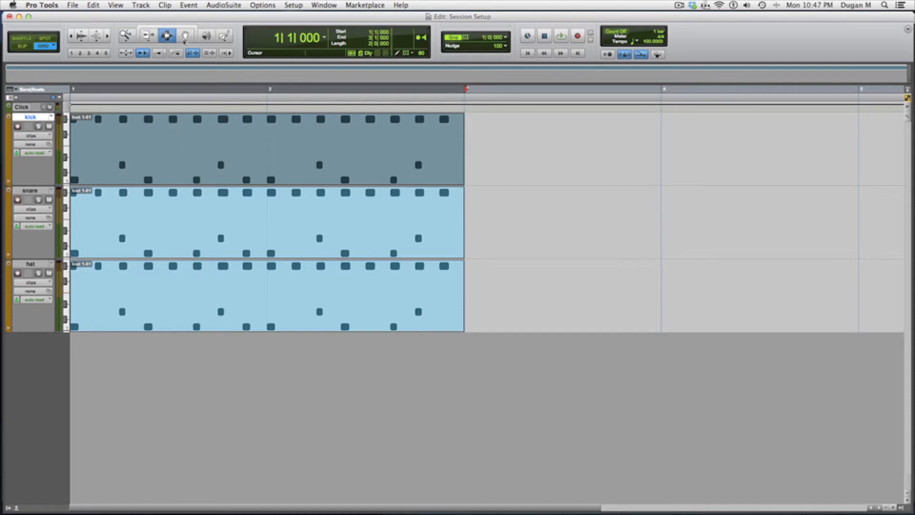
pyautogui.click(185, 36)
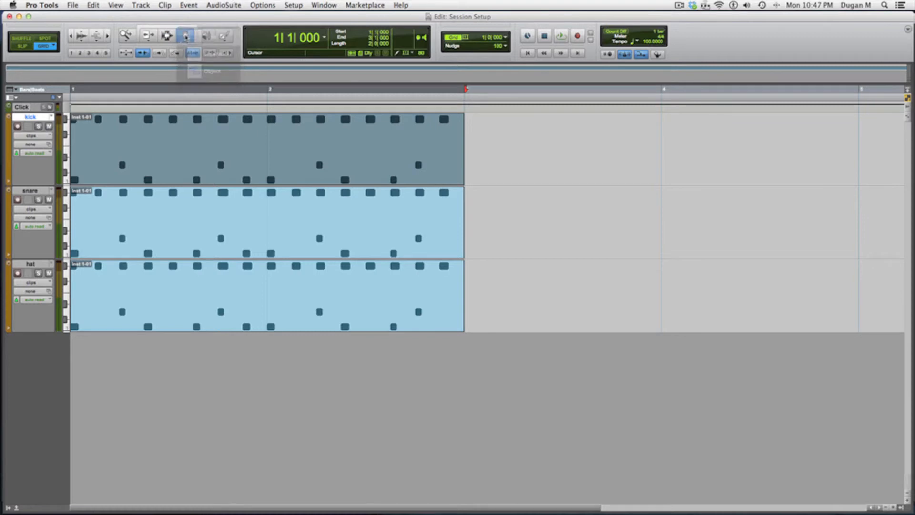
pyautogui.moveTo(185, 36)
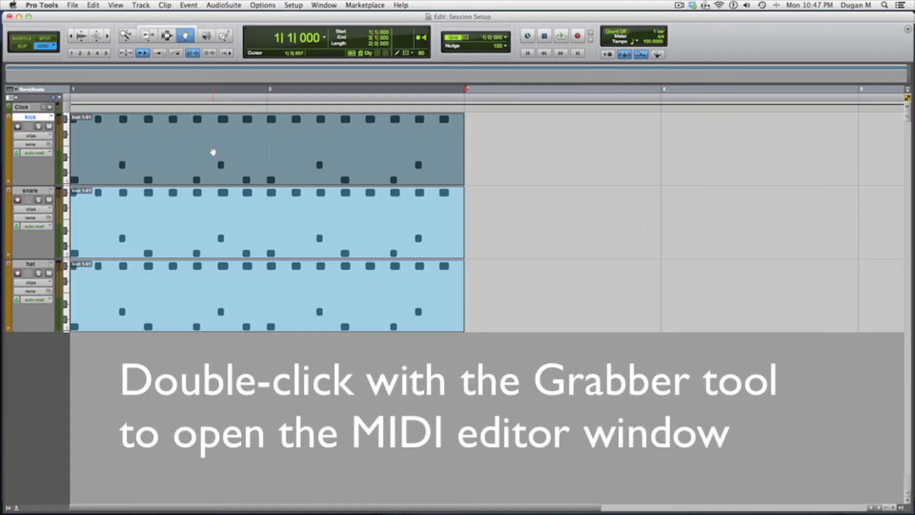
# Open the kick track's clip in the MIDI Editor.
pyautogui.doubleClick(213, 148)
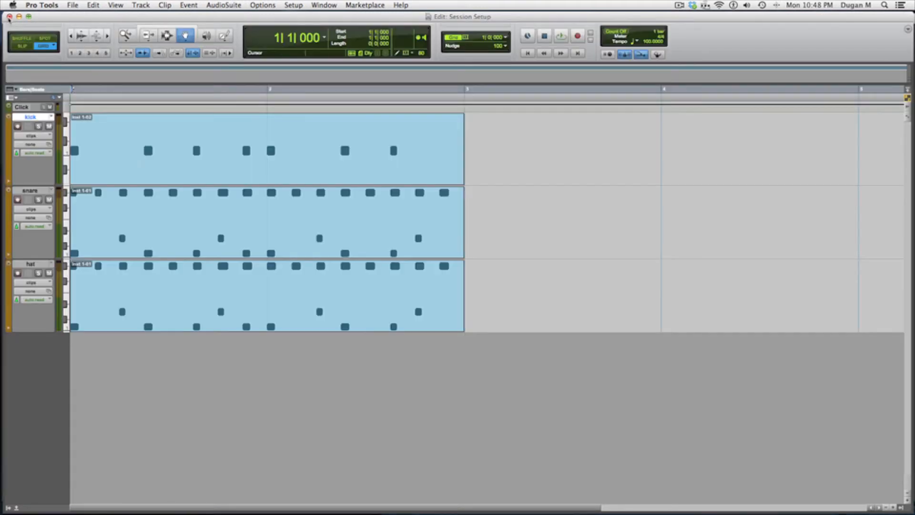
# Leave only snare hits in the snare clip and open the hat clip for note editing.
pyautogui.click(175, 228)
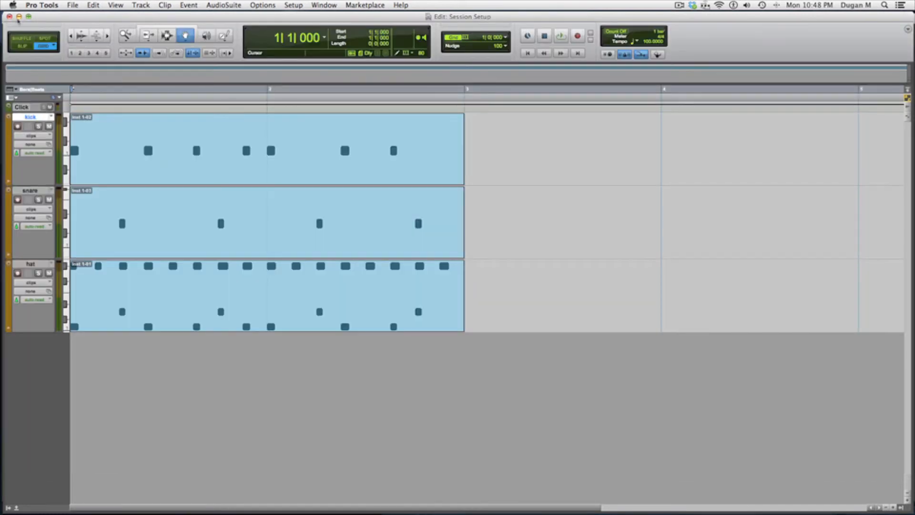
pyautogui.click(201, 295)
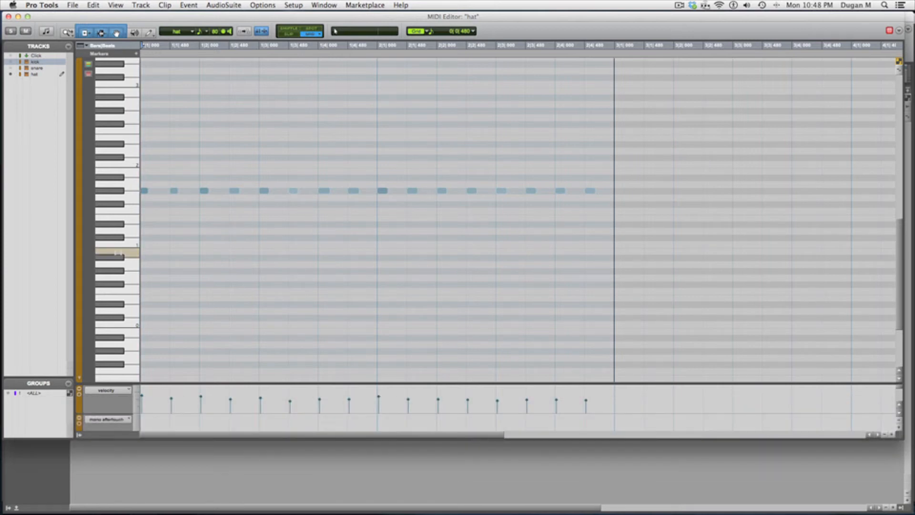
# Close the hat MIDI Editor and show the mixer with kick, snare and hat on Xpand2.
pyautogui.press('cmd+=')
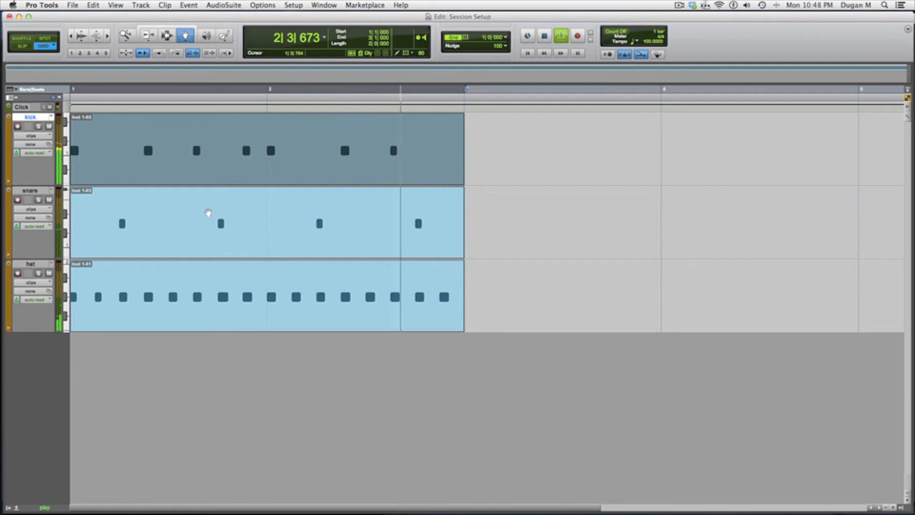
pyautogui.press('cmd')
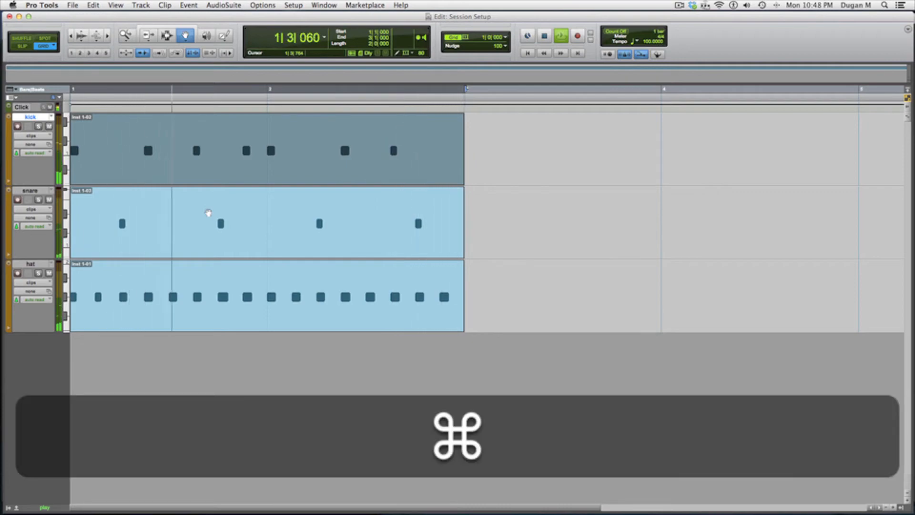
pyautogui.press('cmd+=')
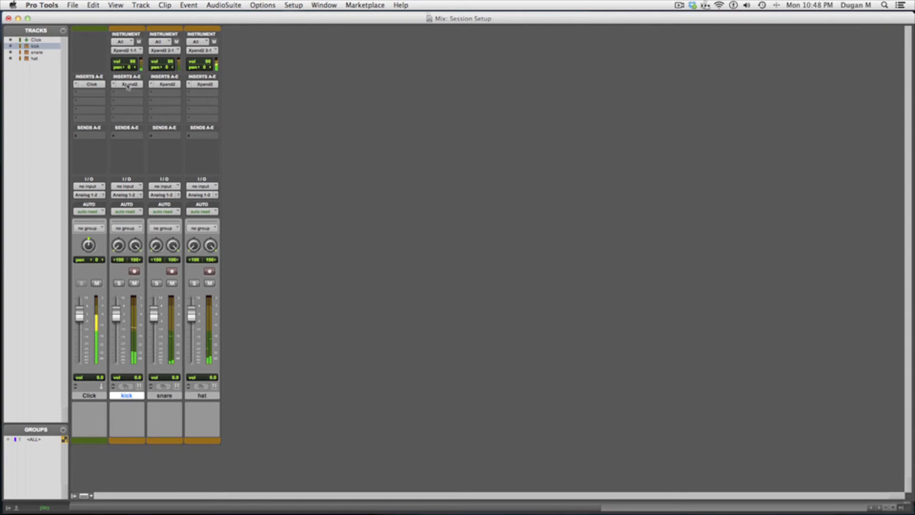
# Open the kick's Xpand2 patch list and try Warm Drums, +24 Robot Drums and 03 Brite N Tite.
pyautogui.click(126, 84)
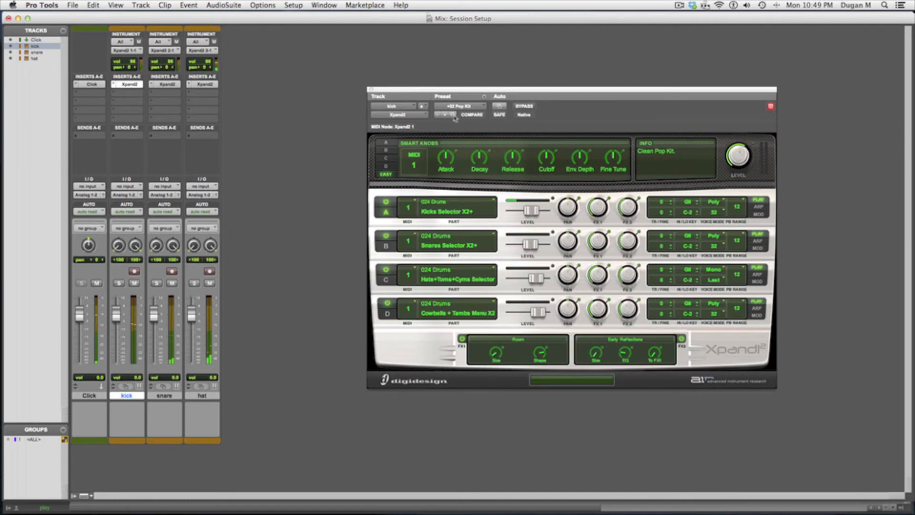
pyautogui.click(459, 106)
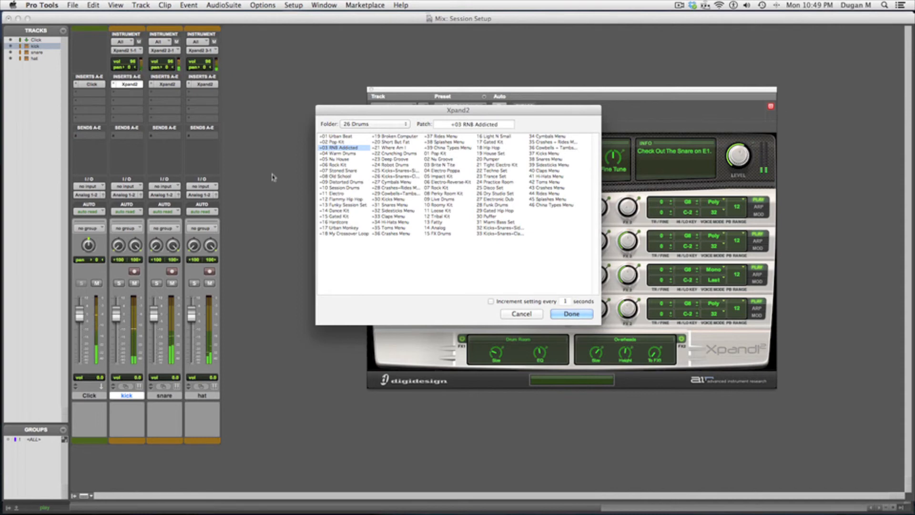
pyautogui.click(339, 153)
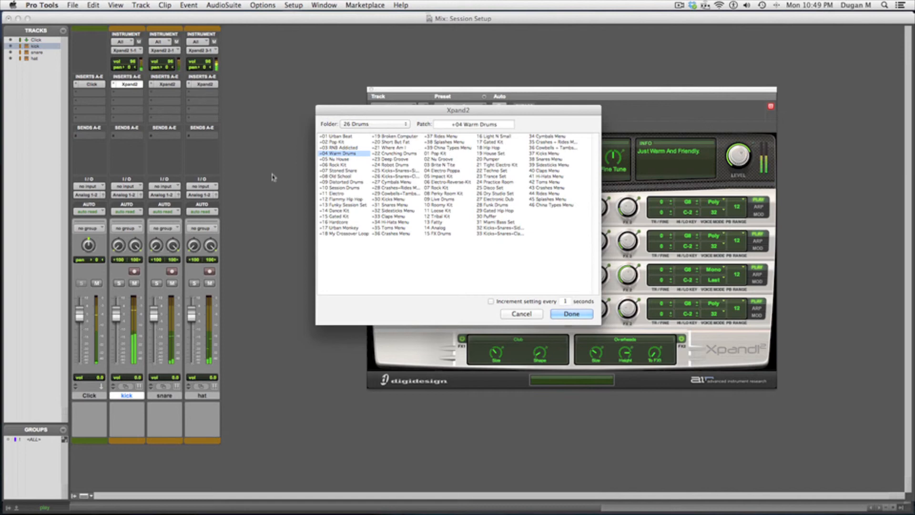
pyautogui.click(336, 159)
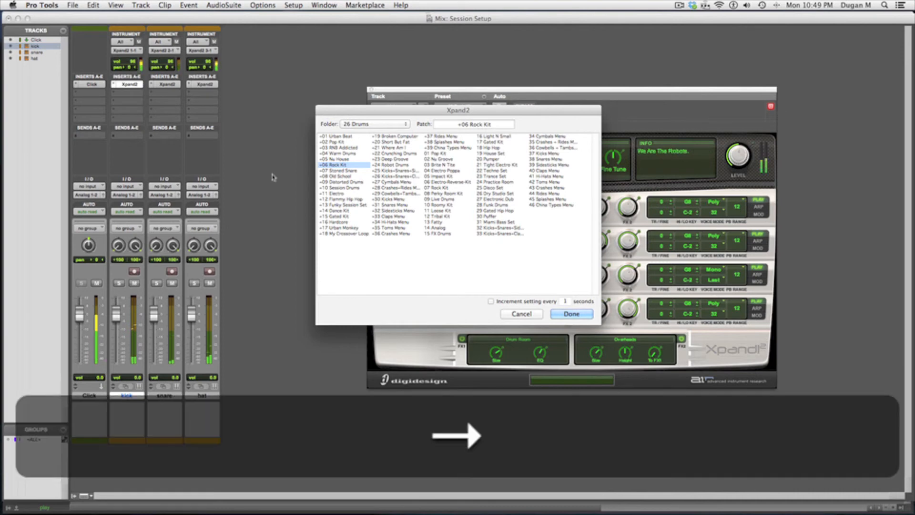
pyautogui.click(386, 165)
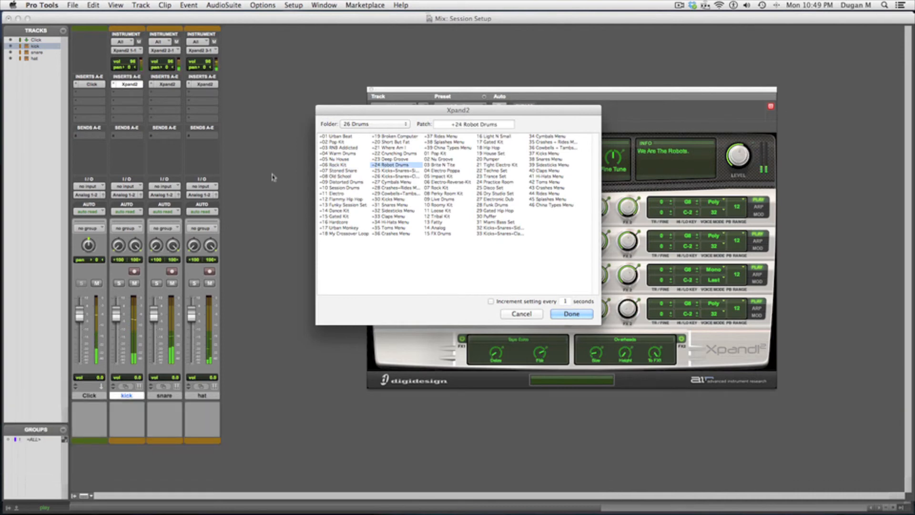
pyautogui.click(442, 164)
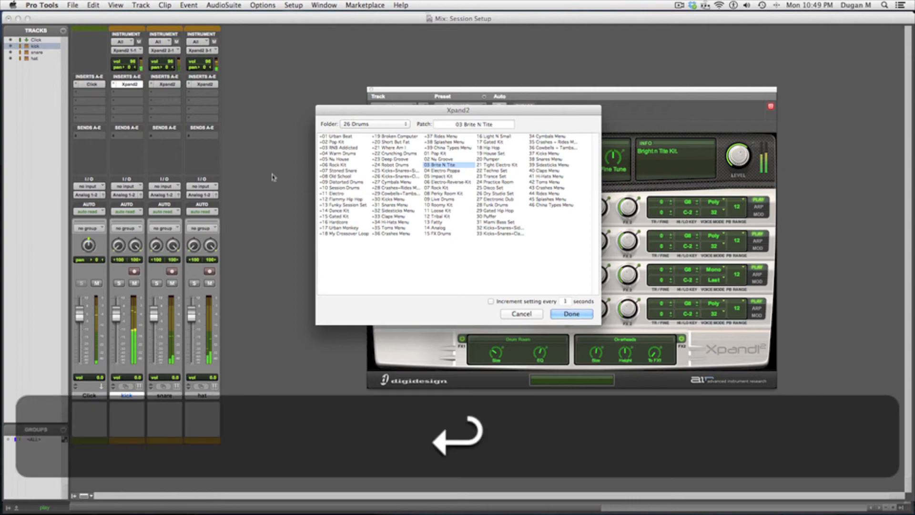
# Try +02 Pop Kit and +03 RNB Addicted, then load +04 Warm Drums on the snare.
pyautogui.click(570, 313)
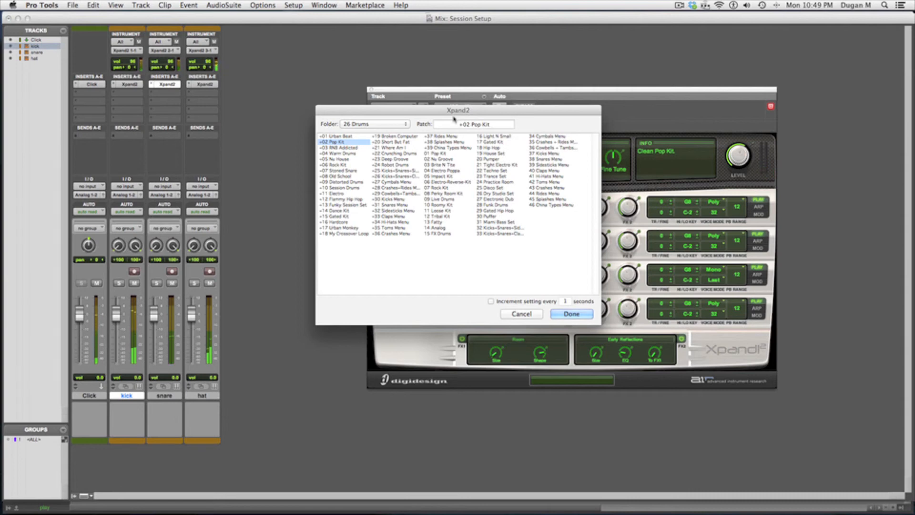
pyautogui.click(339, 147)
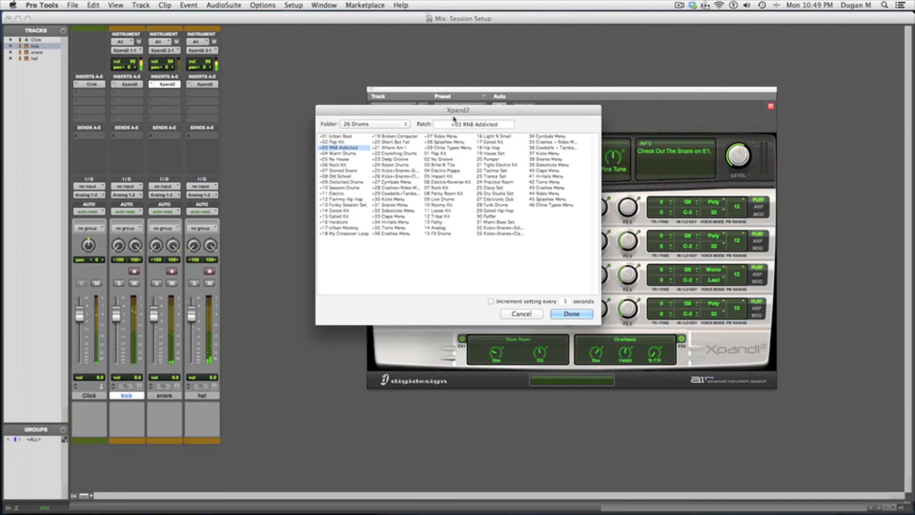
pyautogui.click(337, 153)
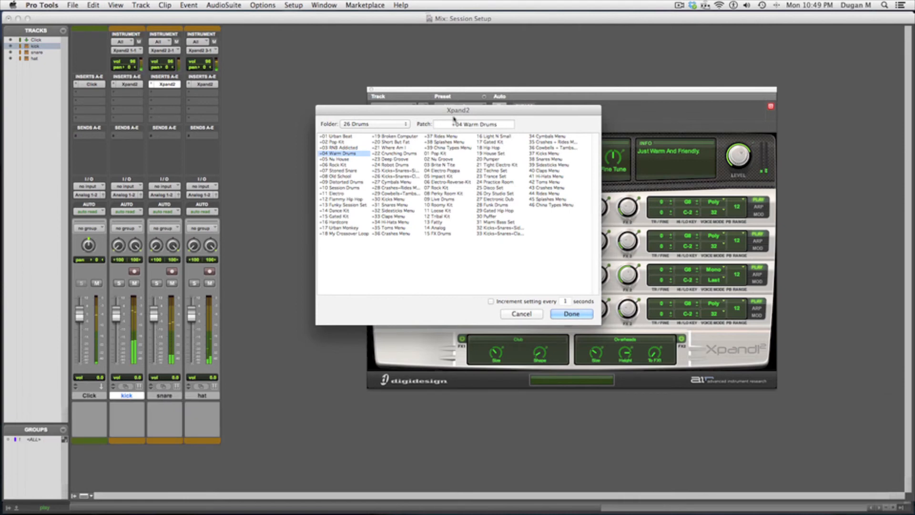
pyautogui.click(570, 314)
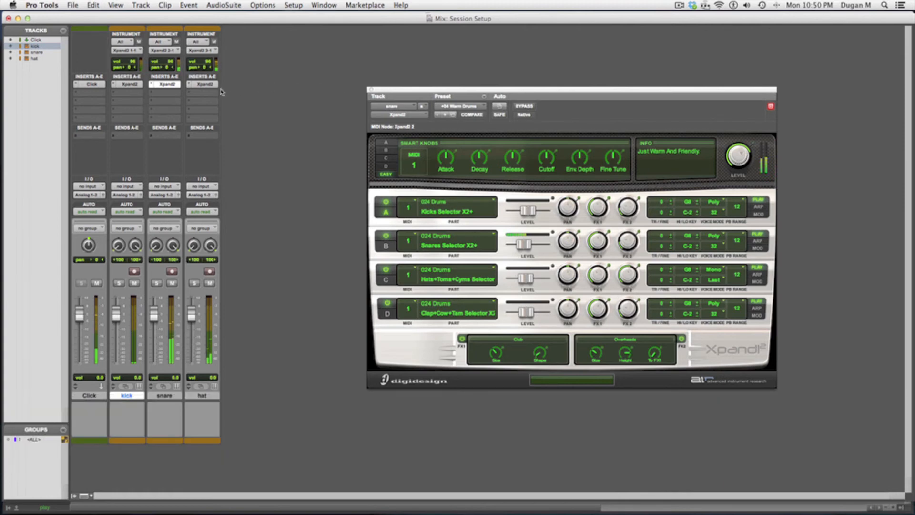
# On the hat's Xpand2, try Warm Drums, Nu House, Deep Groove, Broken Computer and Crunching Drums.
pyautogui.click(204, 83)
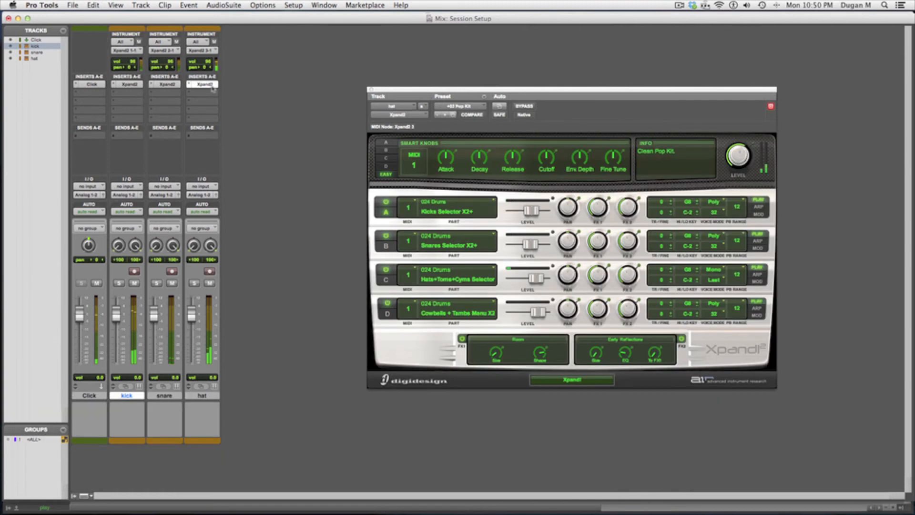
pyautogui.moveTo(444, 114)
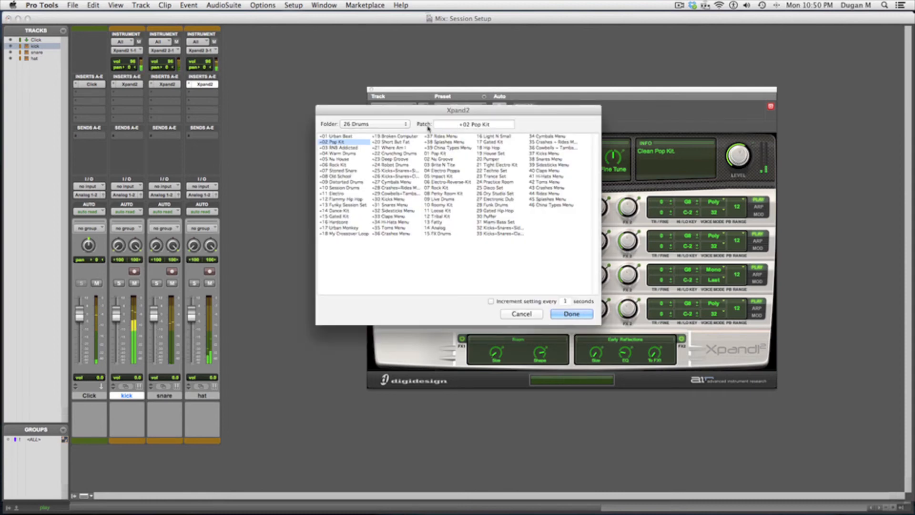
pyautogui.click(338, 154)
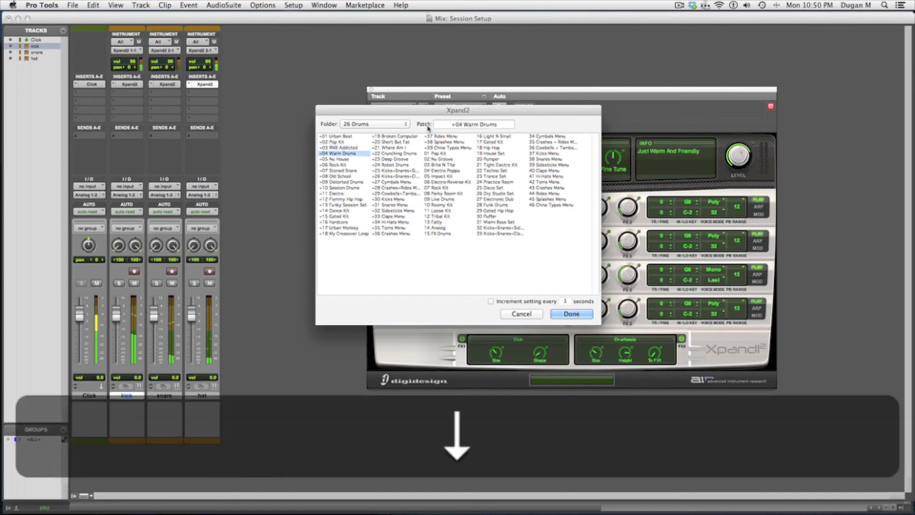
pyautogui.click(334, 159)
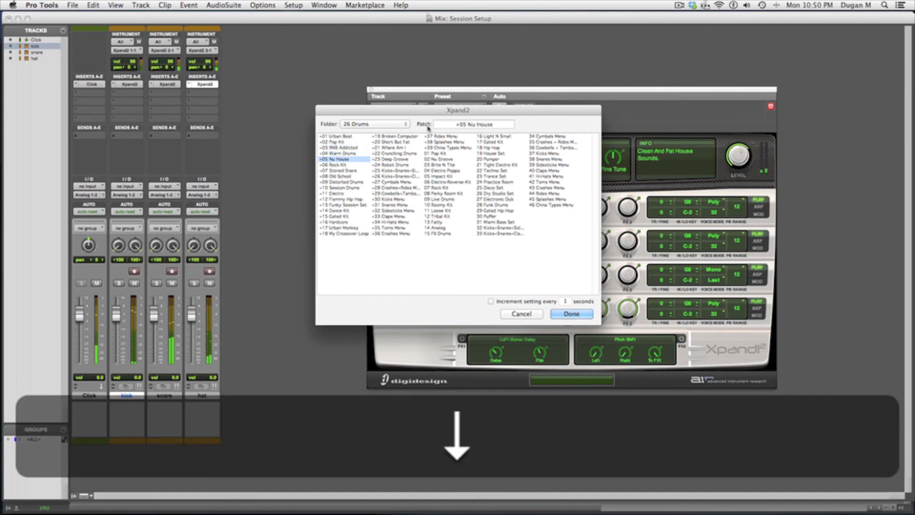
pyautogui.click(392, 159)
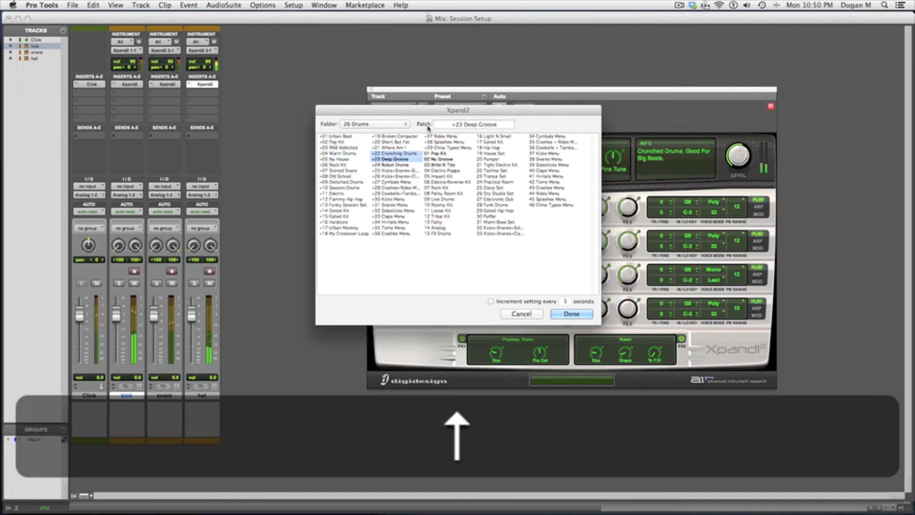
pyautogui.click(389, 148)
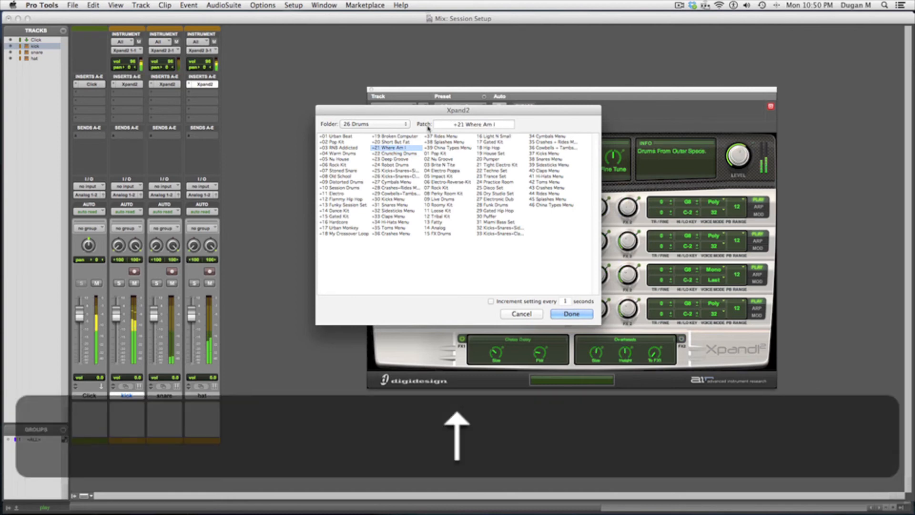
pyautogui.click(390, 142)
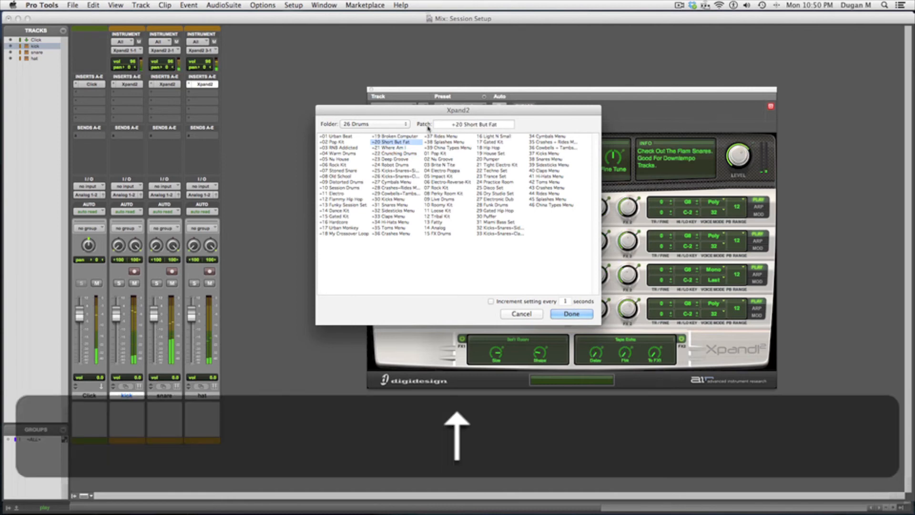
pyautogui.click(392, 136)
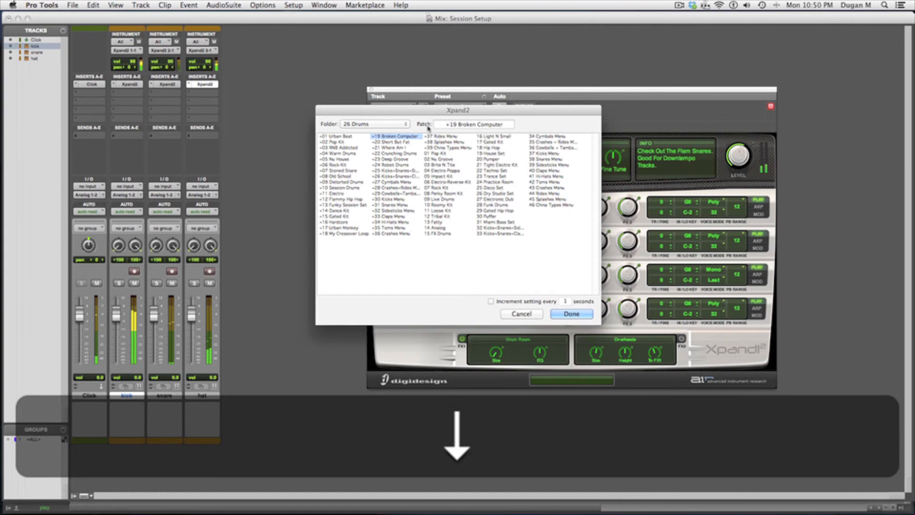
pyautogui.click(388, 147)
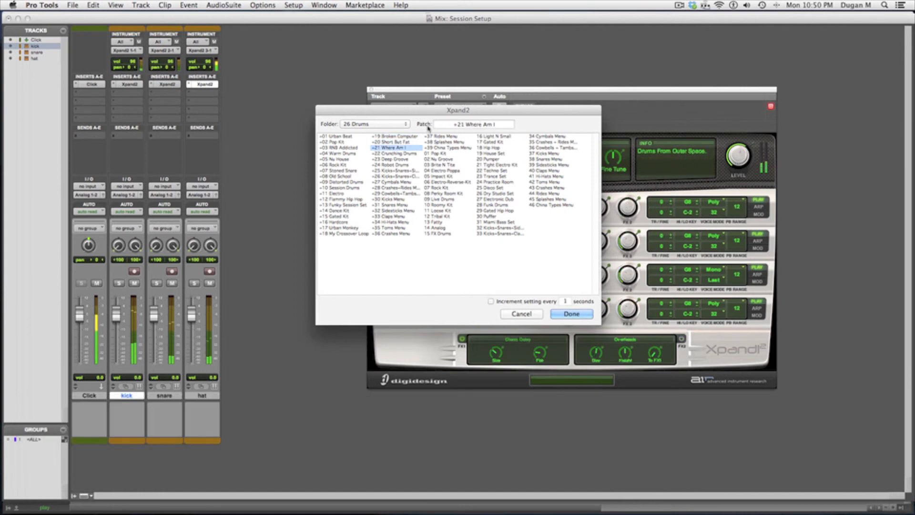
pyautogui.click(395, 154)
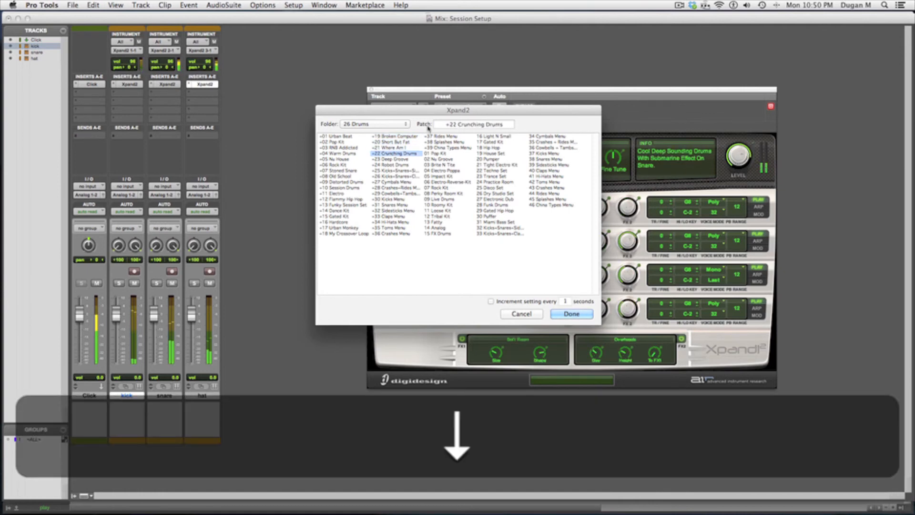
pyautogui.click(391, 159)
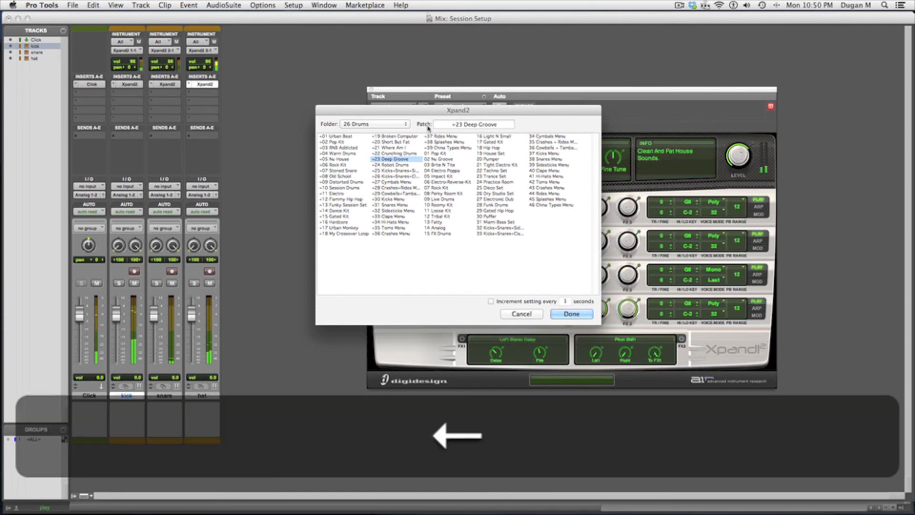
pyautogui.click(334, 158)
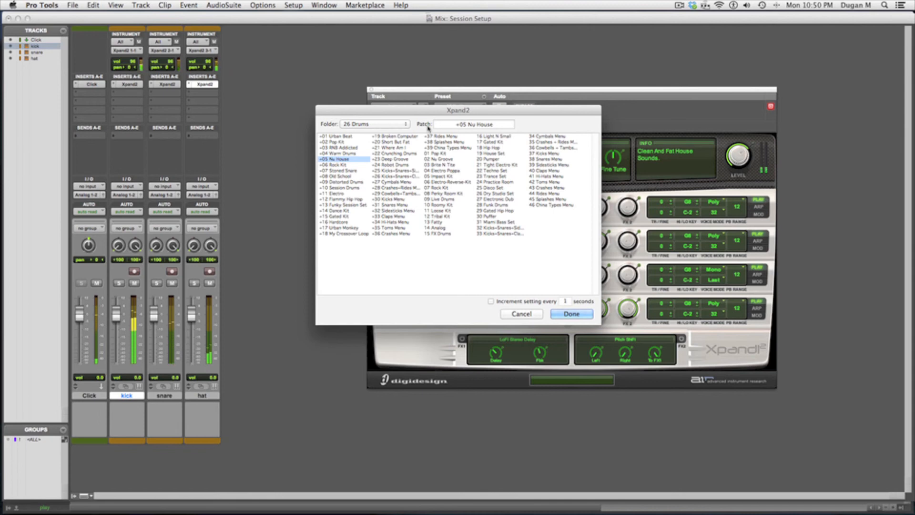
pyautogui.click(571, 314)
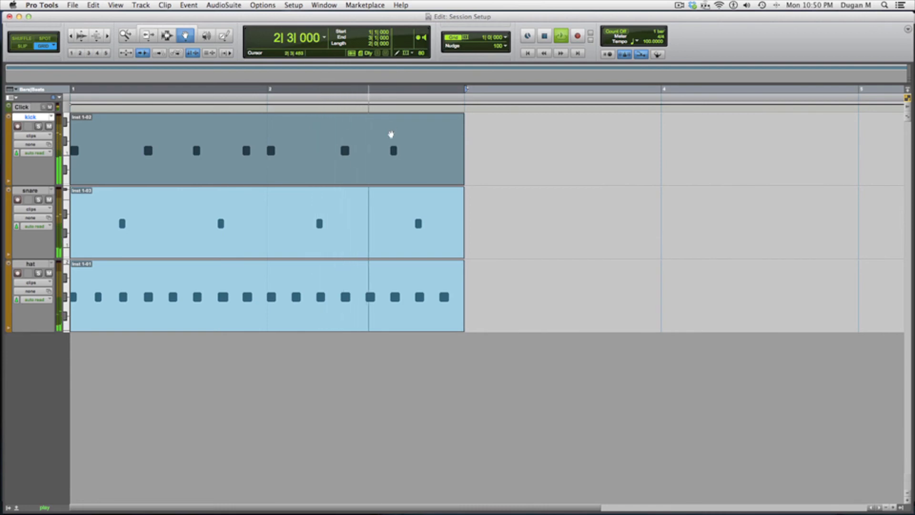
# Duplicate the two-bar kick, snare and hat clips through bar 9, then clear the selection.
pyautogui.press('space')
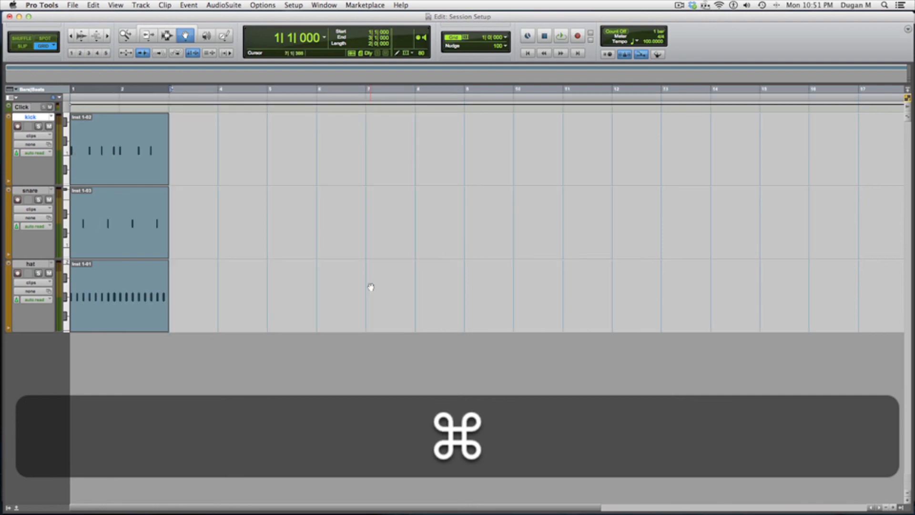
pyautogui.press('cmd')
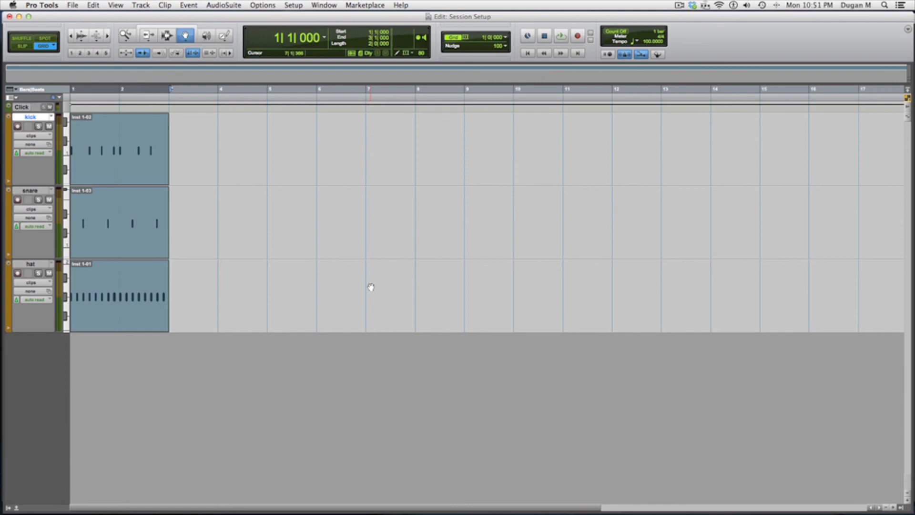
pyautogui.press('cmd+d')
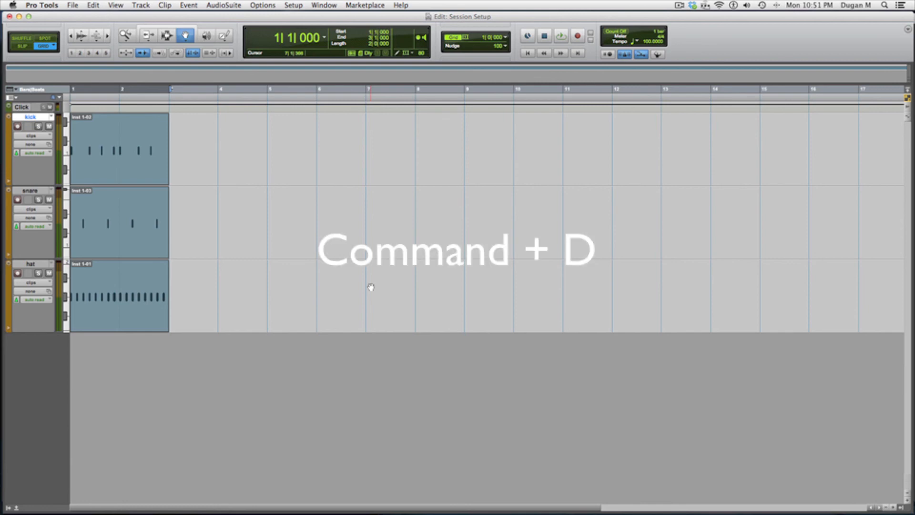
pyautogui.press('cmd+d')
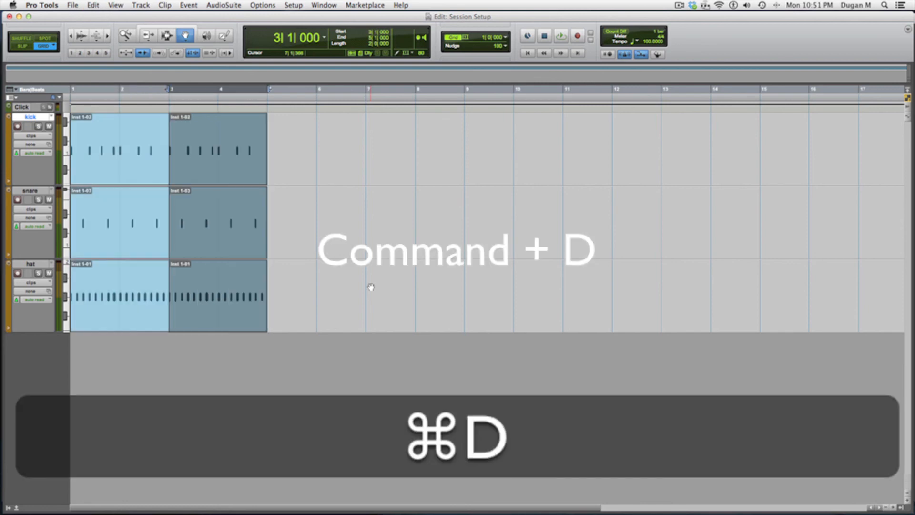
pyautogui.press('cmd+d')
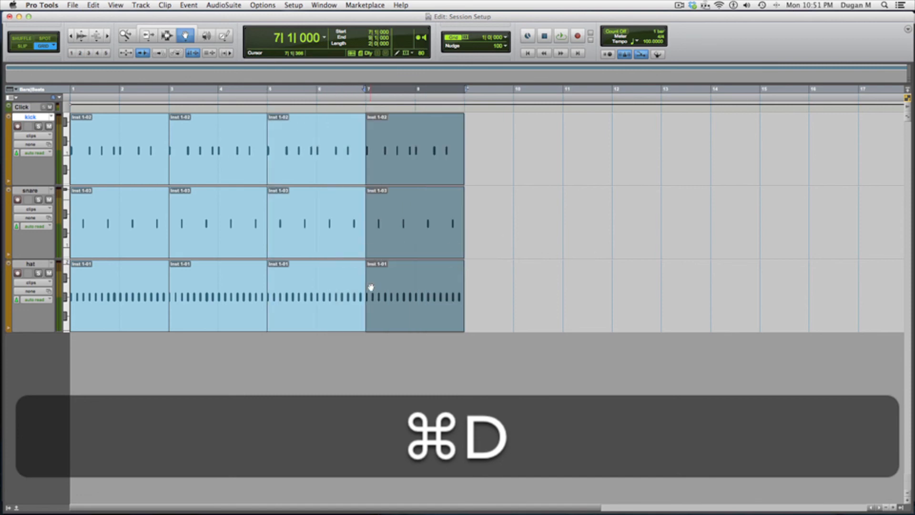
pyautogui.press('cmd+d')
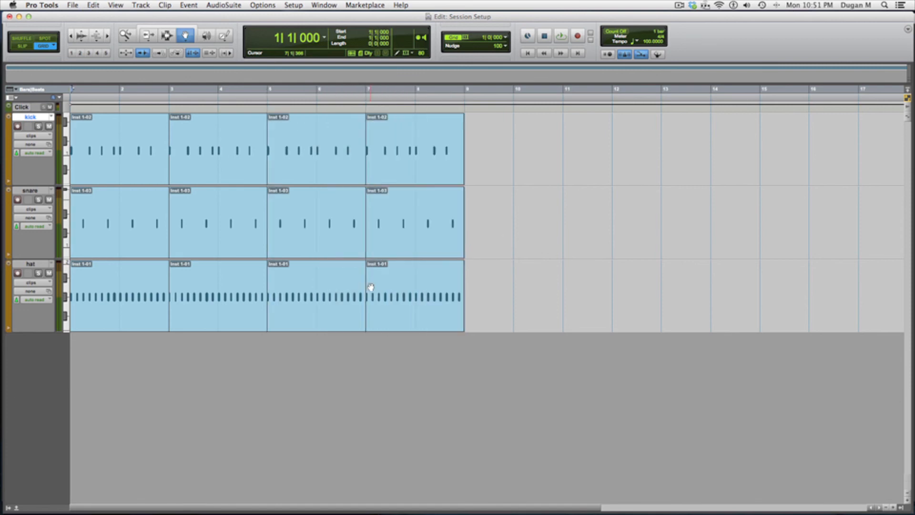
pyautogui.click(560, 36)
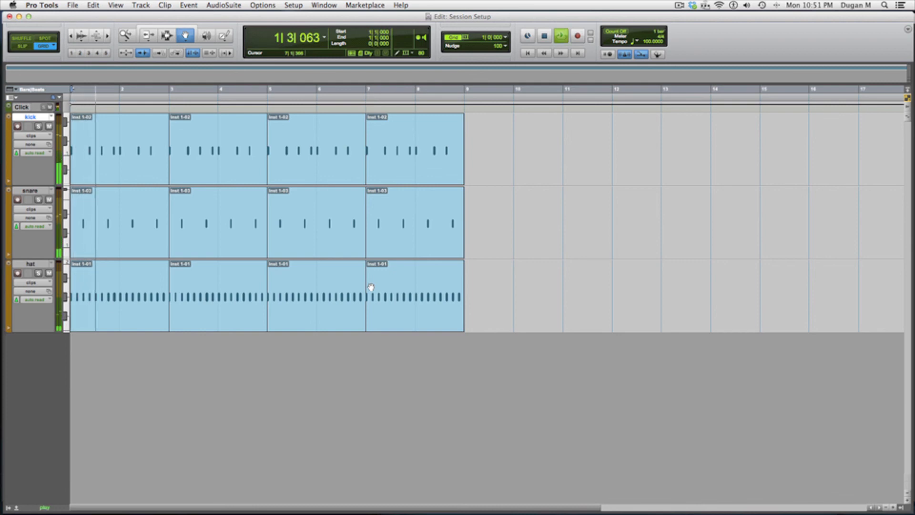